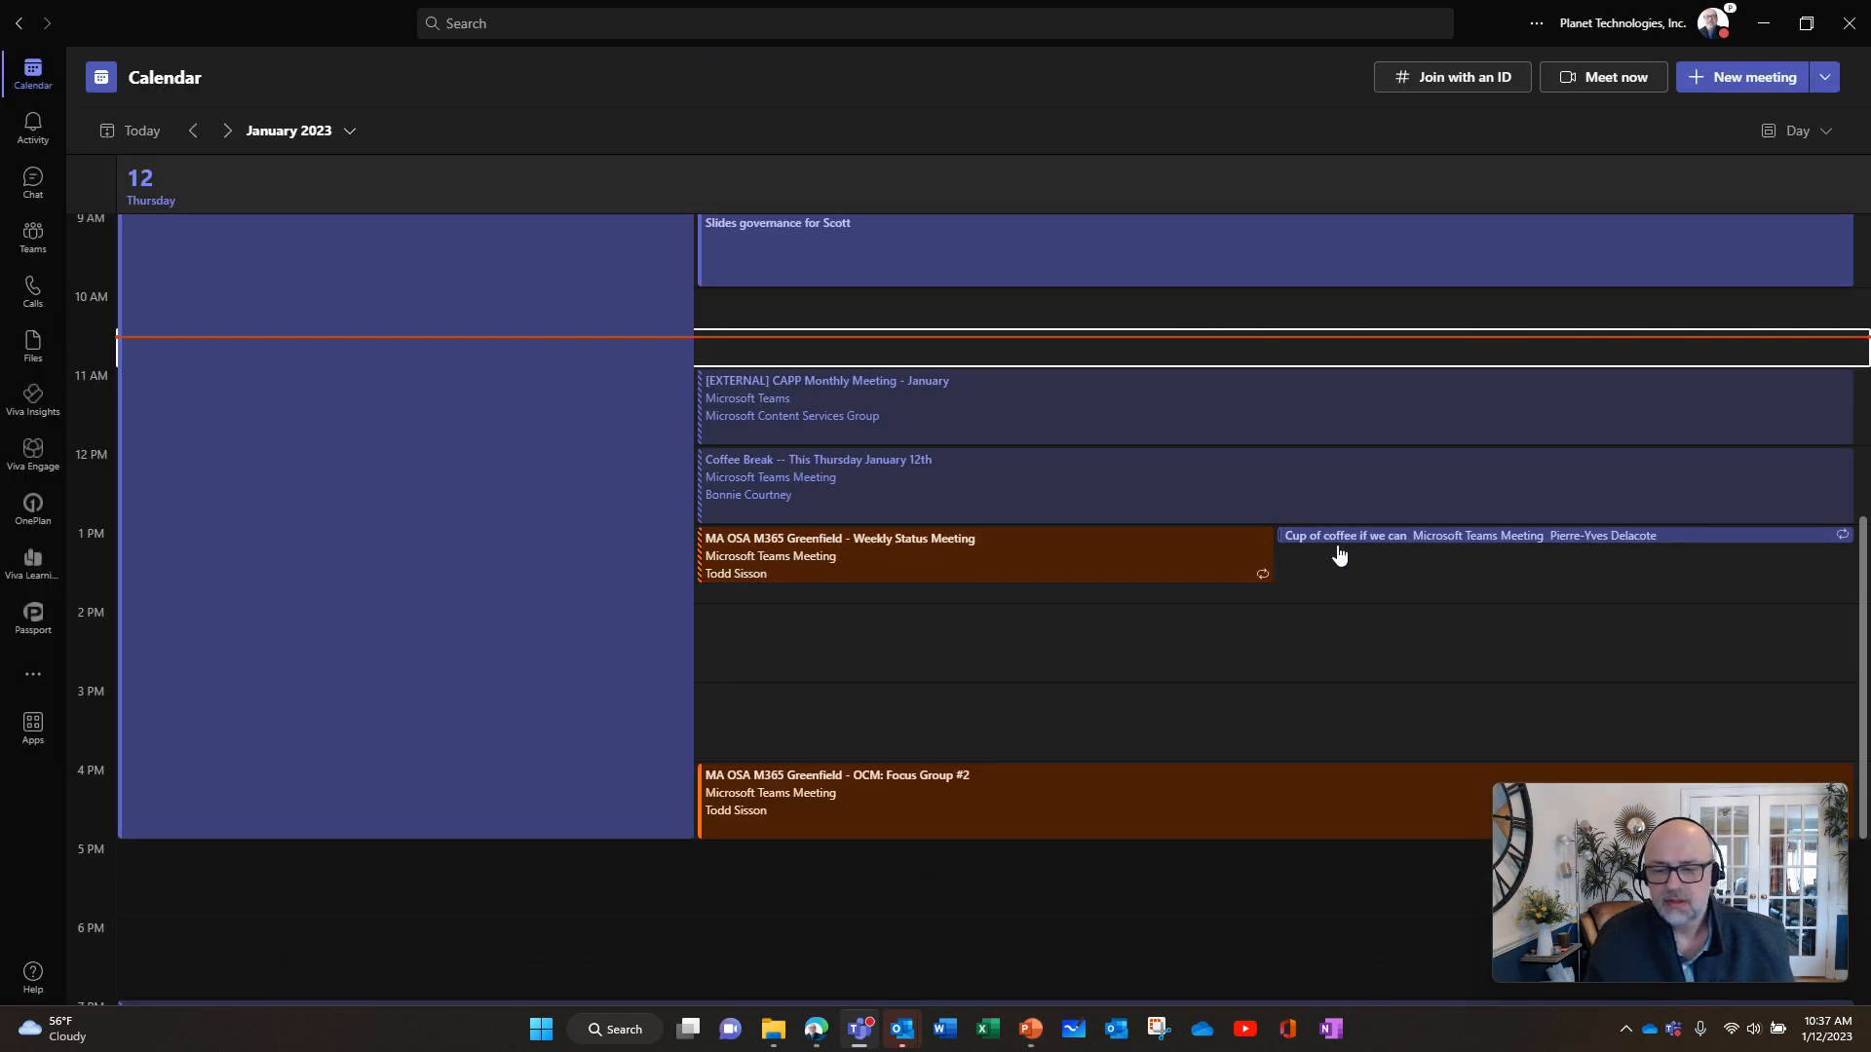
pyautogui.moveTo(1342, 540)
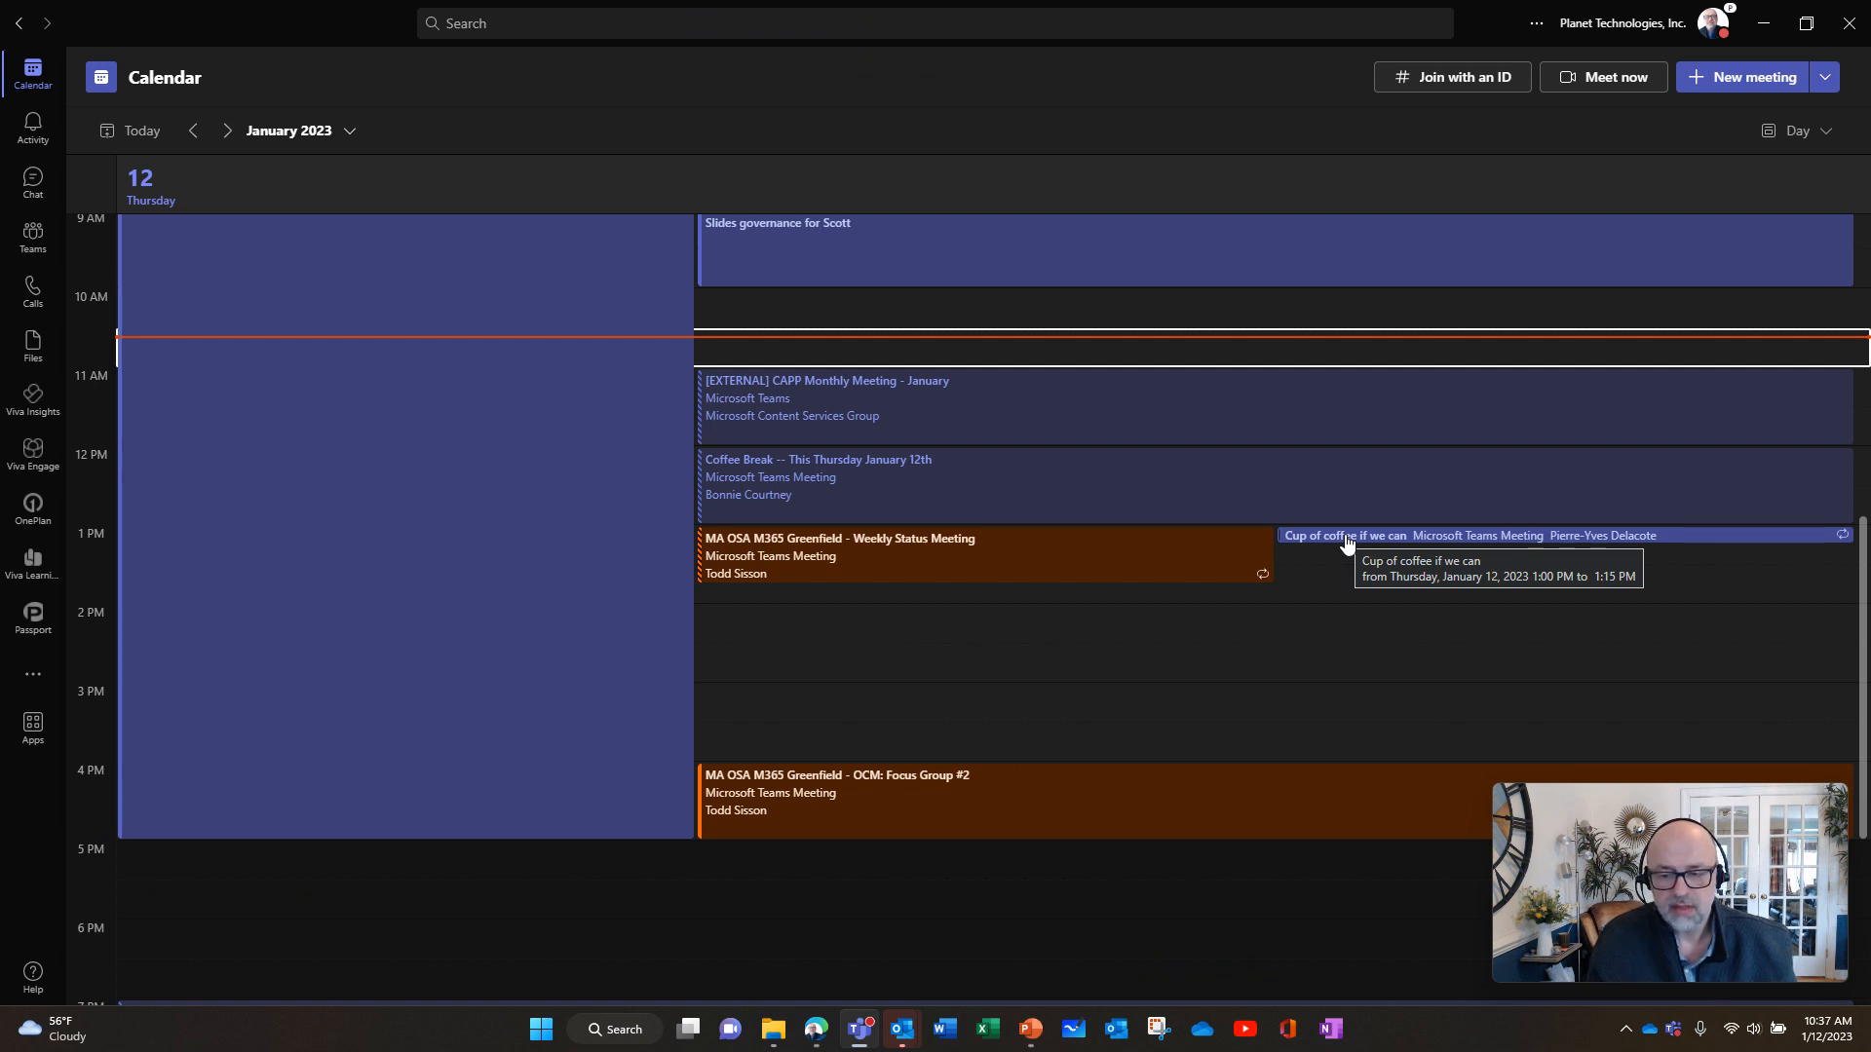
pyautogui.moveTo(1349, 544)
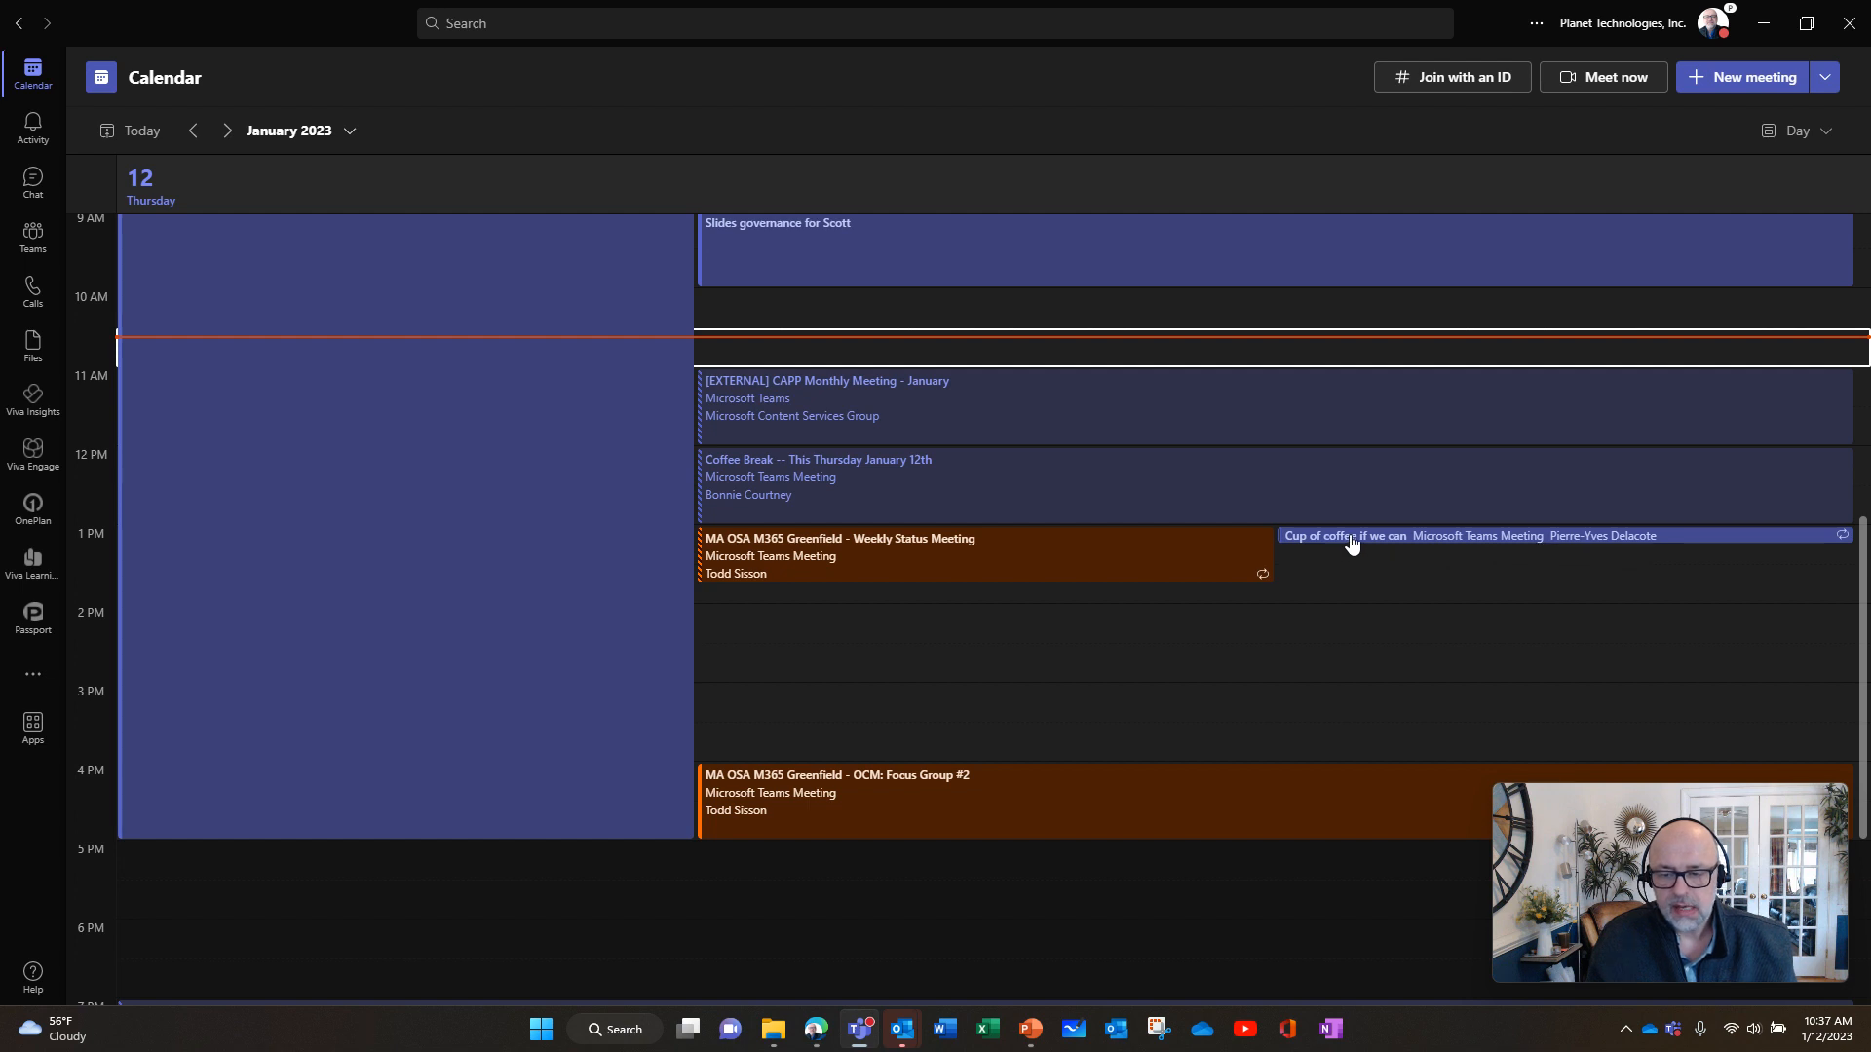
pyautogui.moveTo(1349, 540)
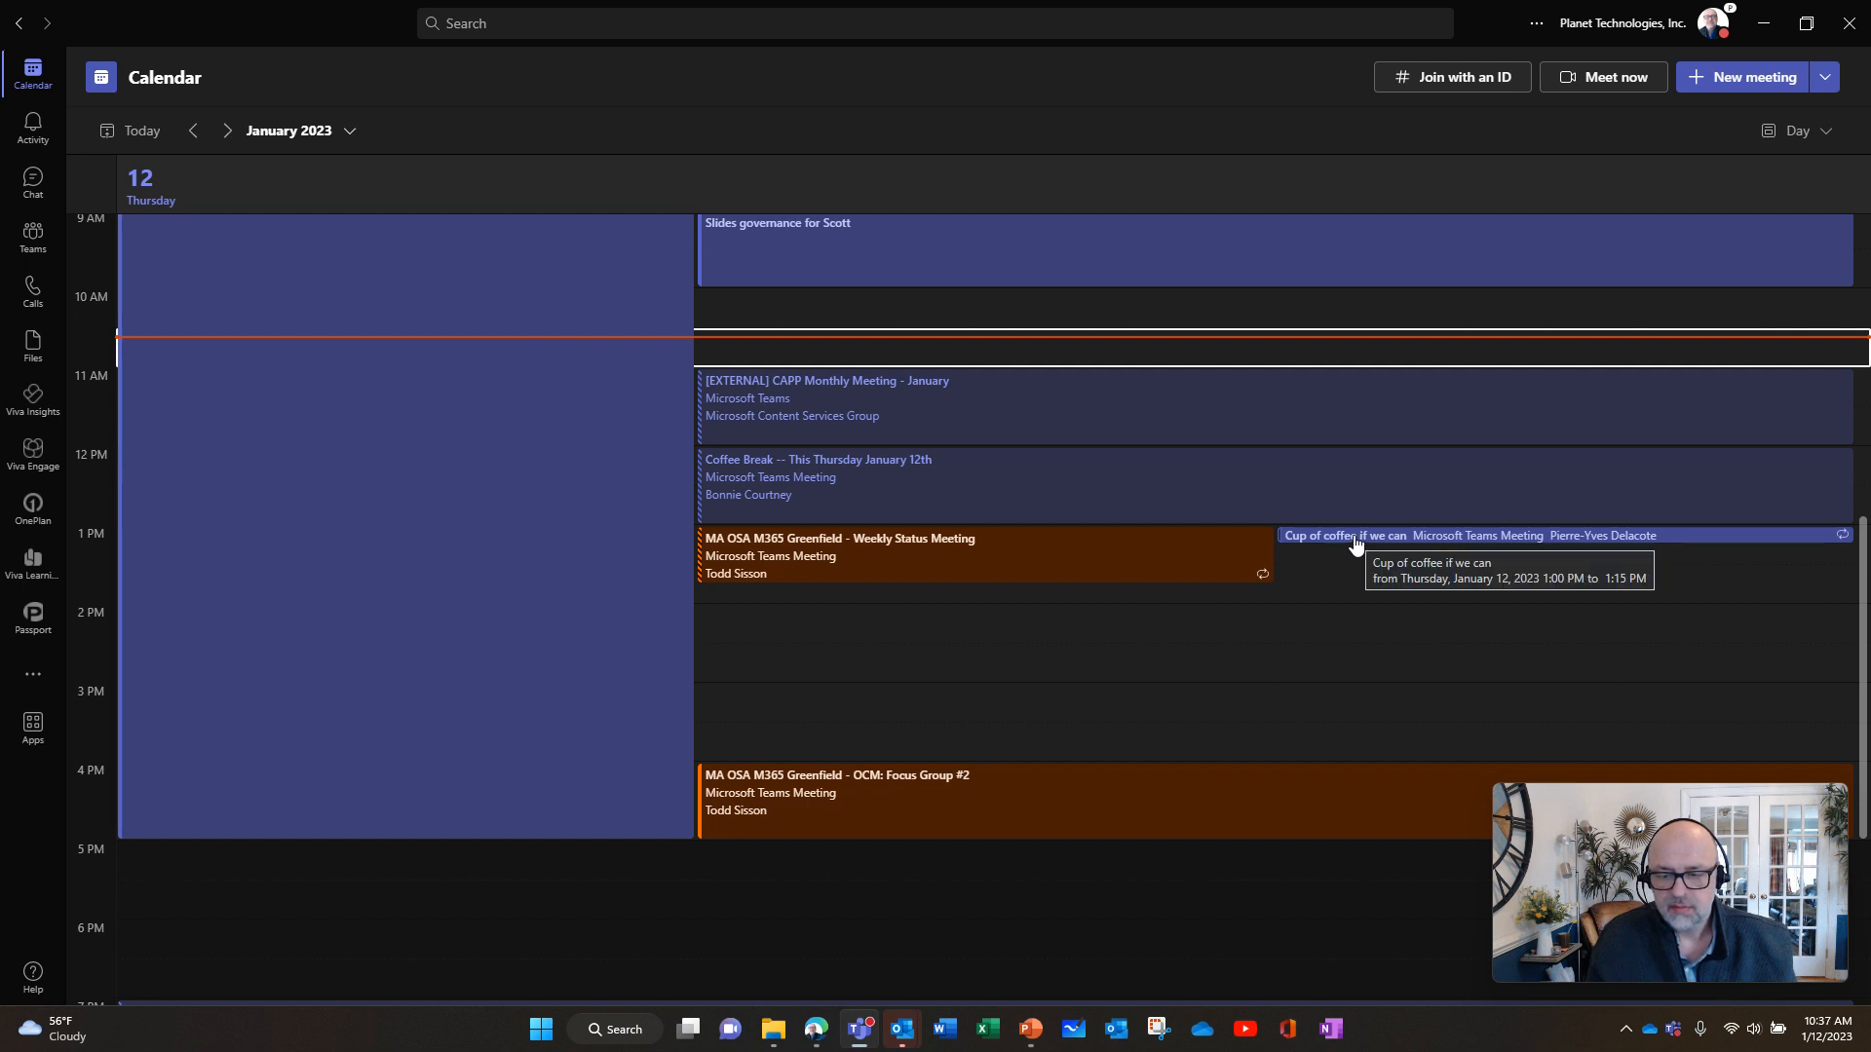
# Edit the whole 'Cup of coffee if we can' recurring series from the Calendar
pyautogui.rightClick(1355, 540)
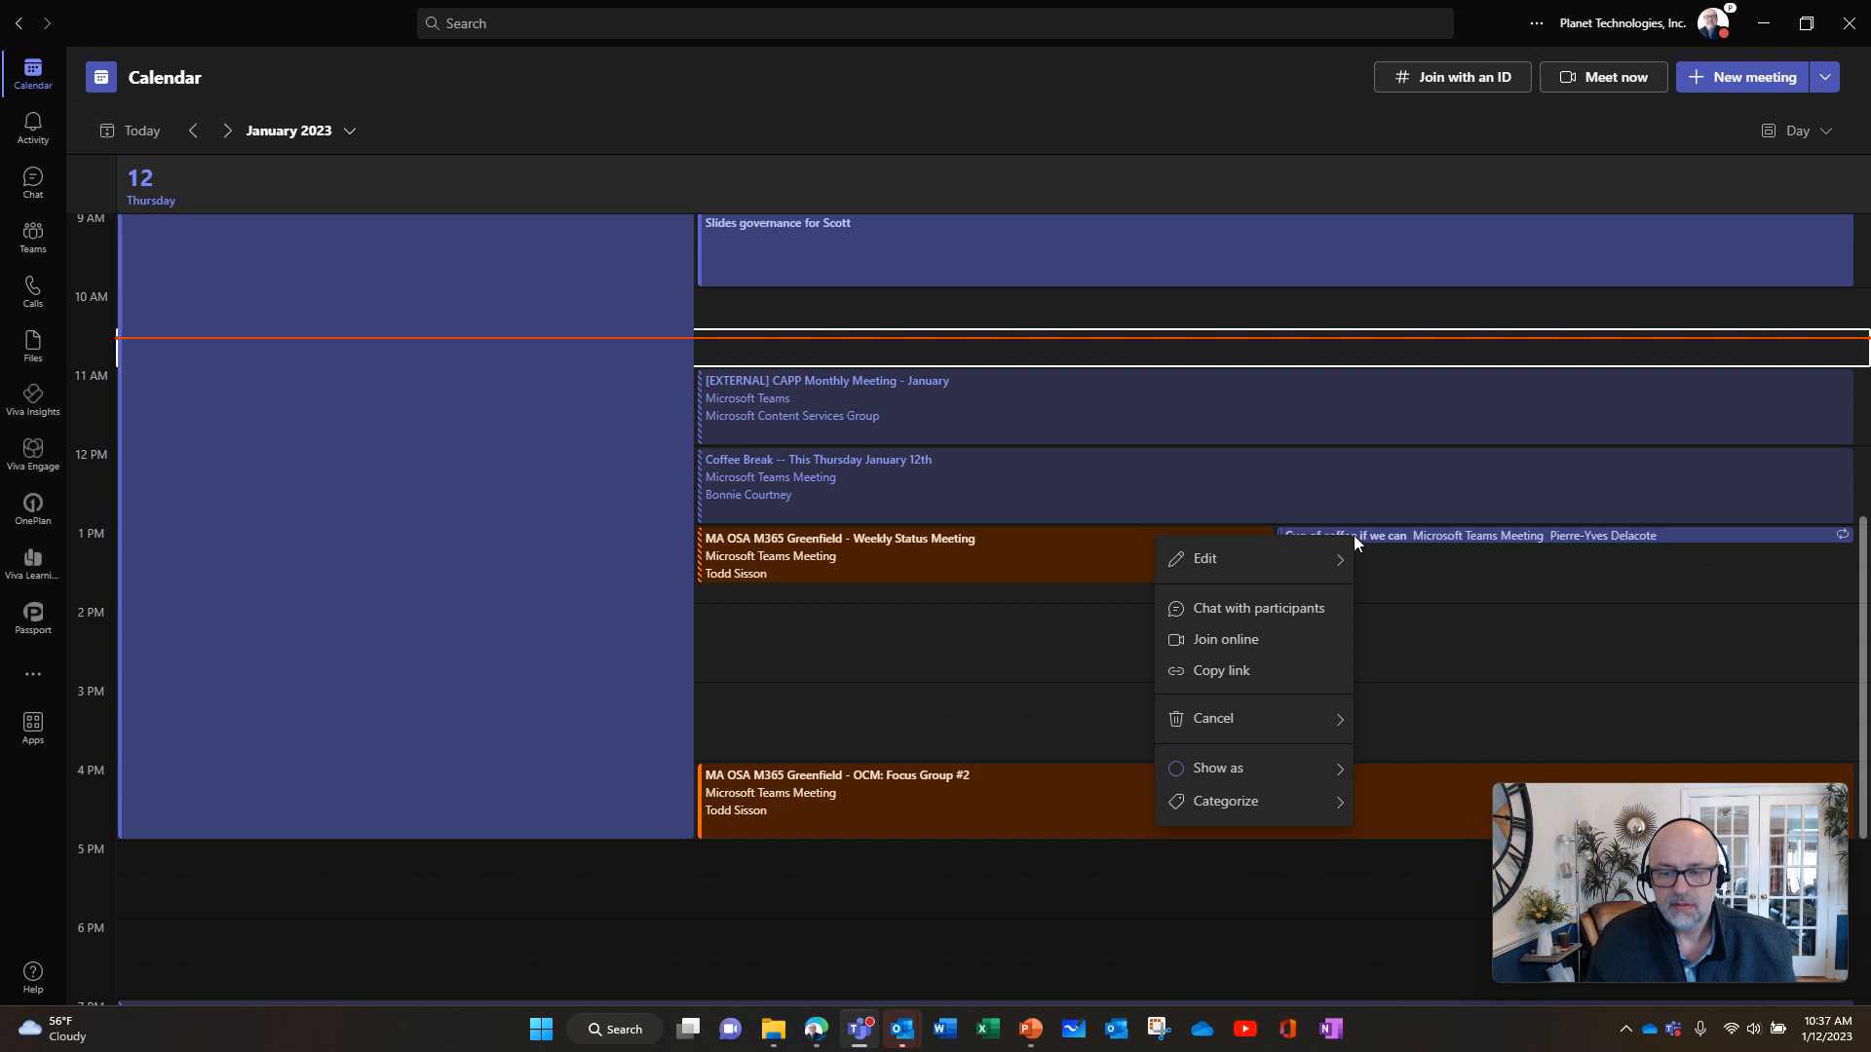
pyautogui.moveTo(1204, 559)
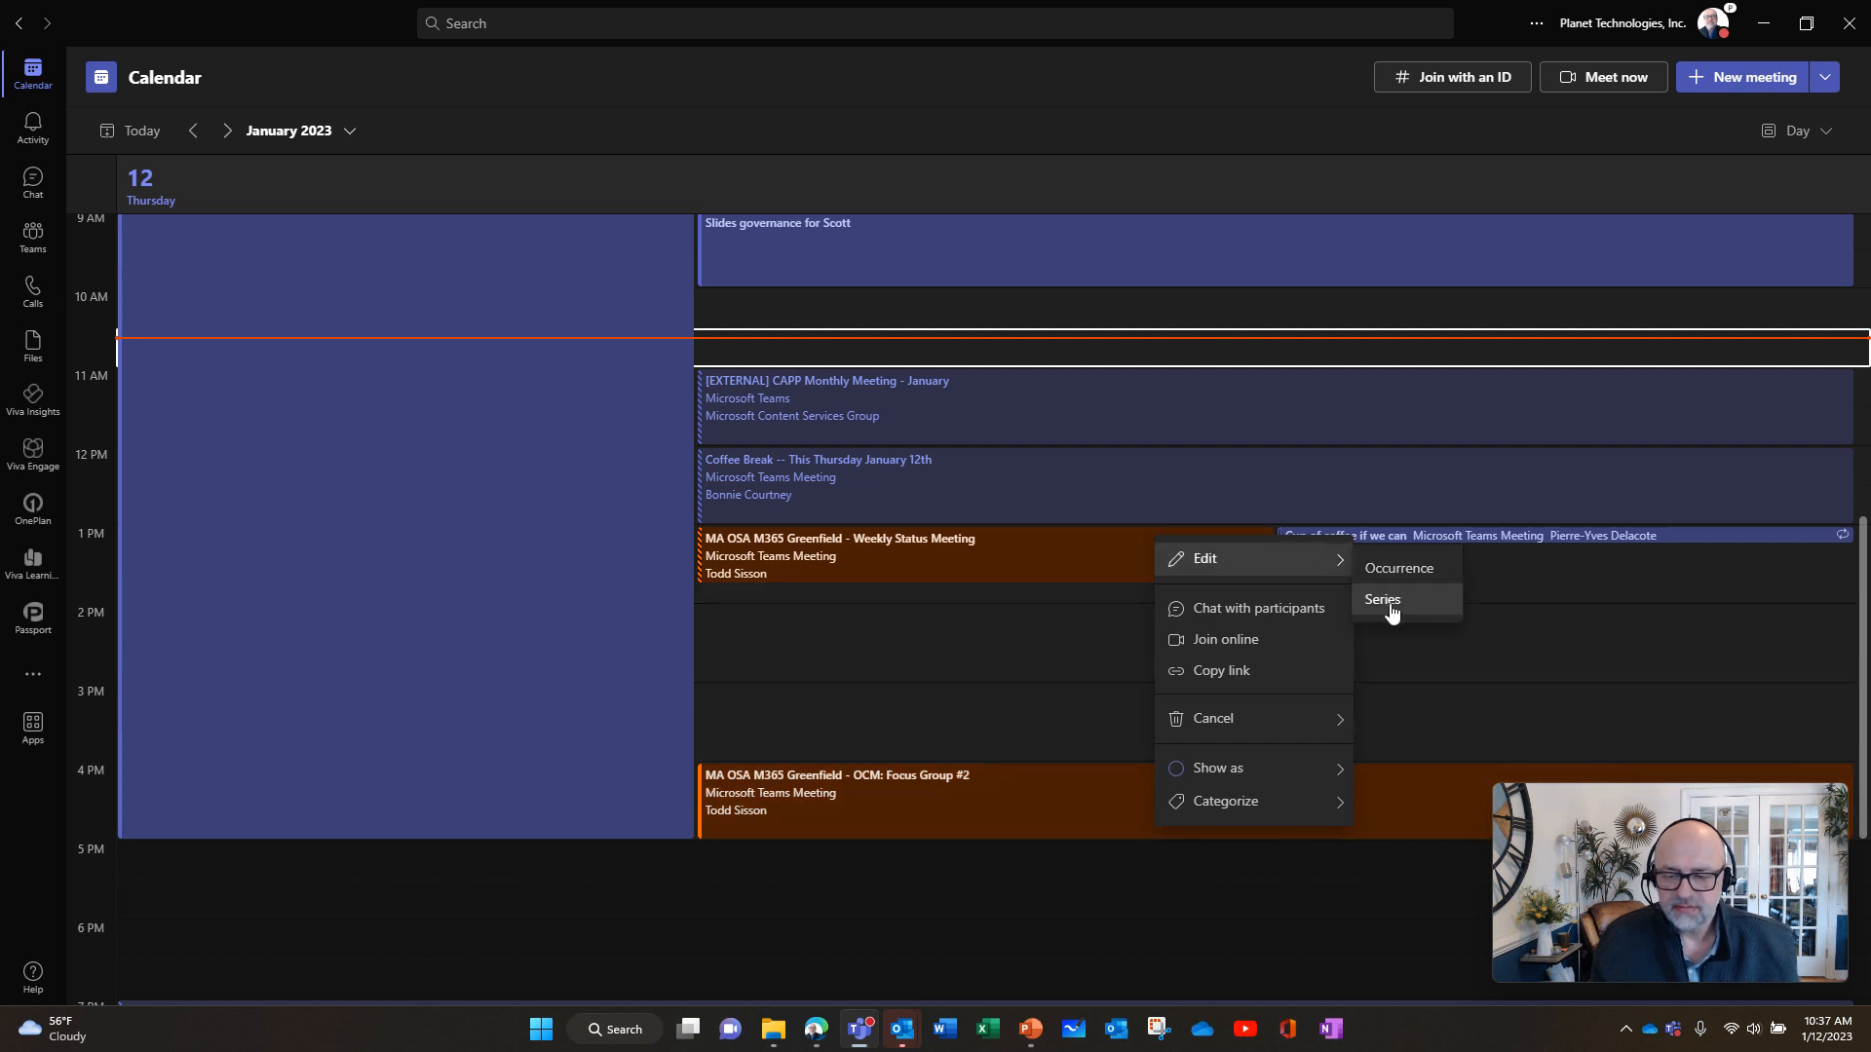
pyautogui.click(1381, 599)
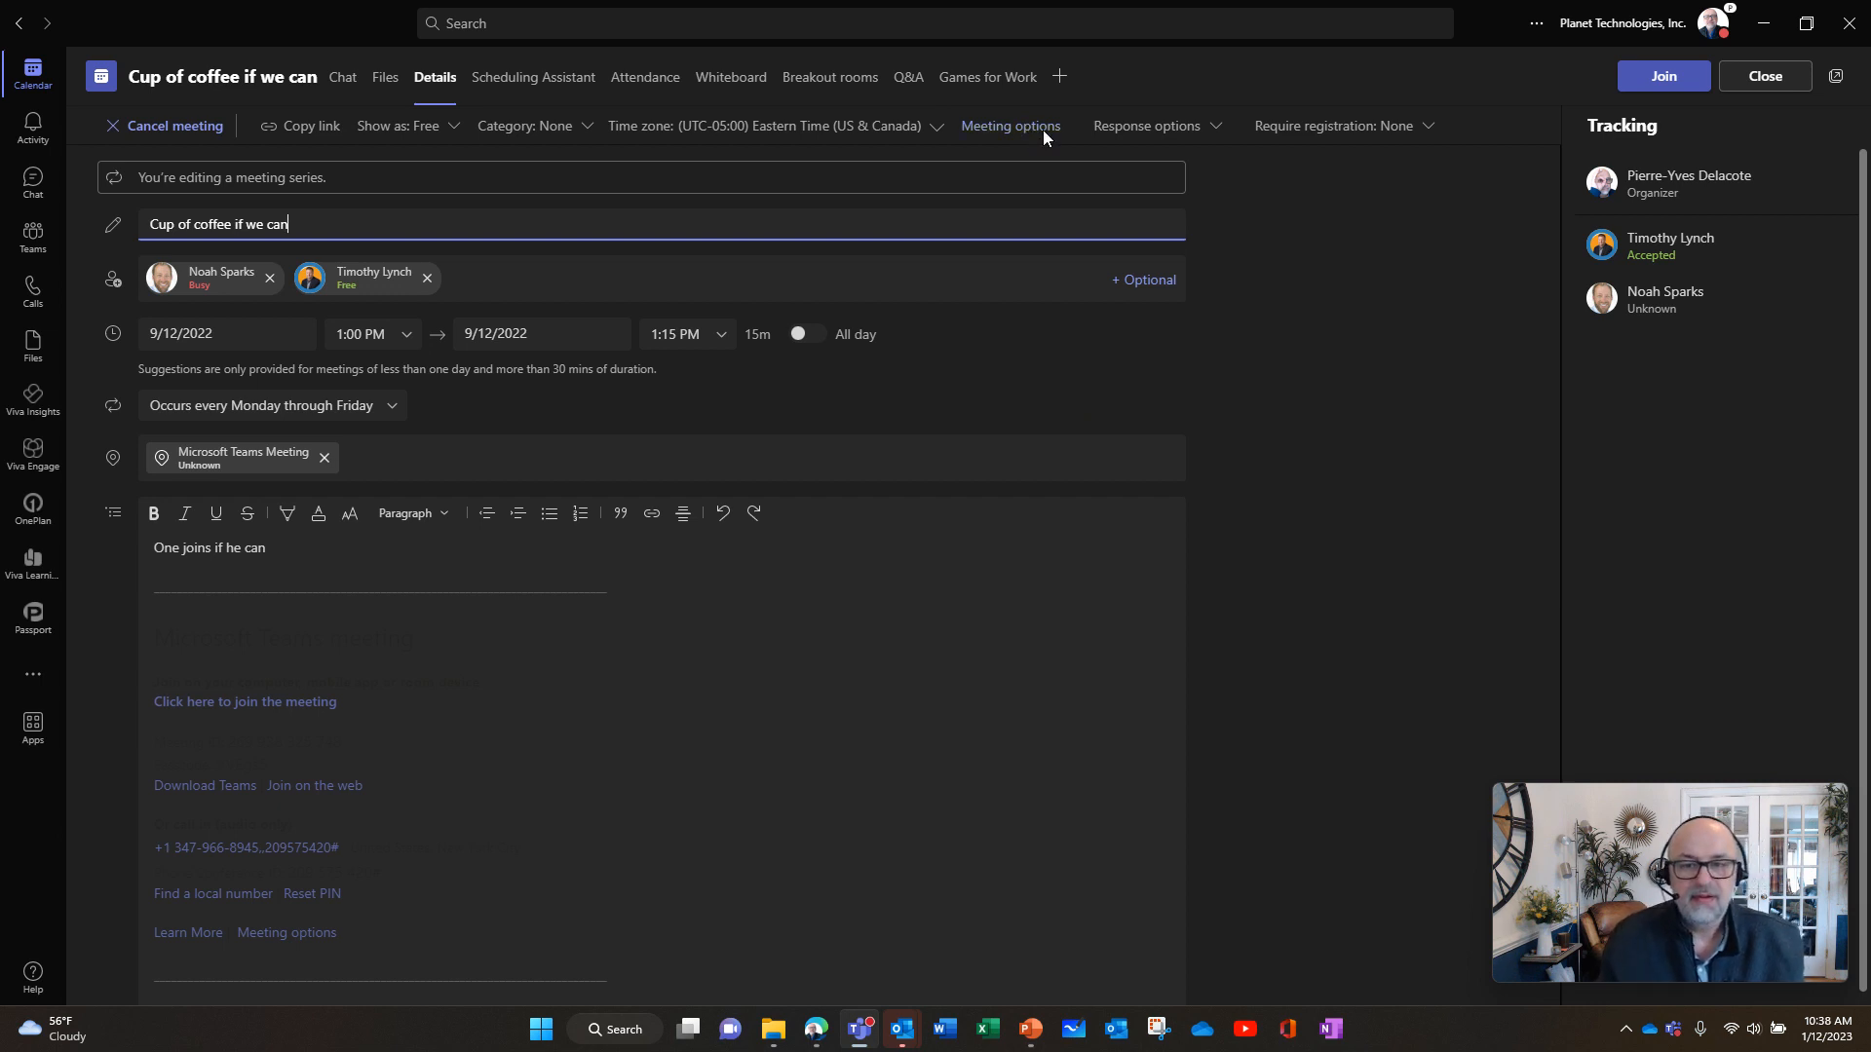
# Launch Meeting options from the series' Details toolbar, opening it in Edge
pyautogui.click(1010, 124)
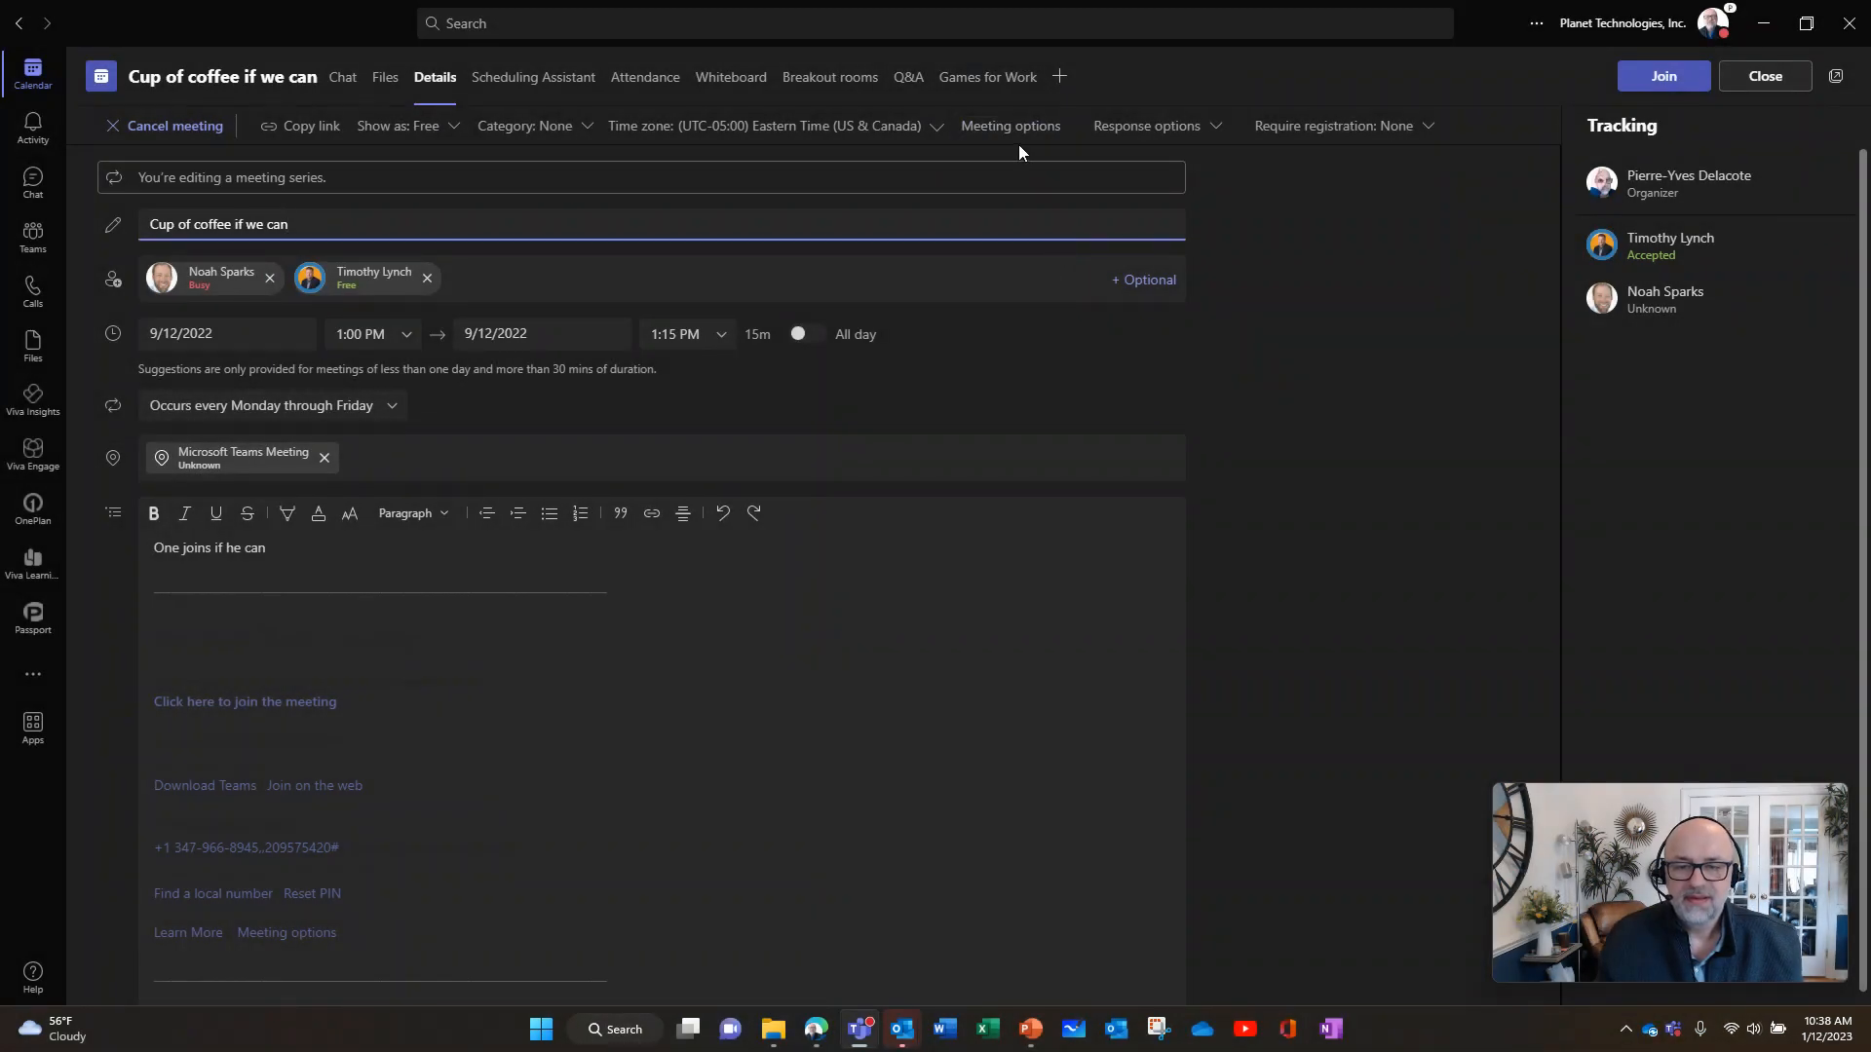
pyautogui.click(1009, 125)
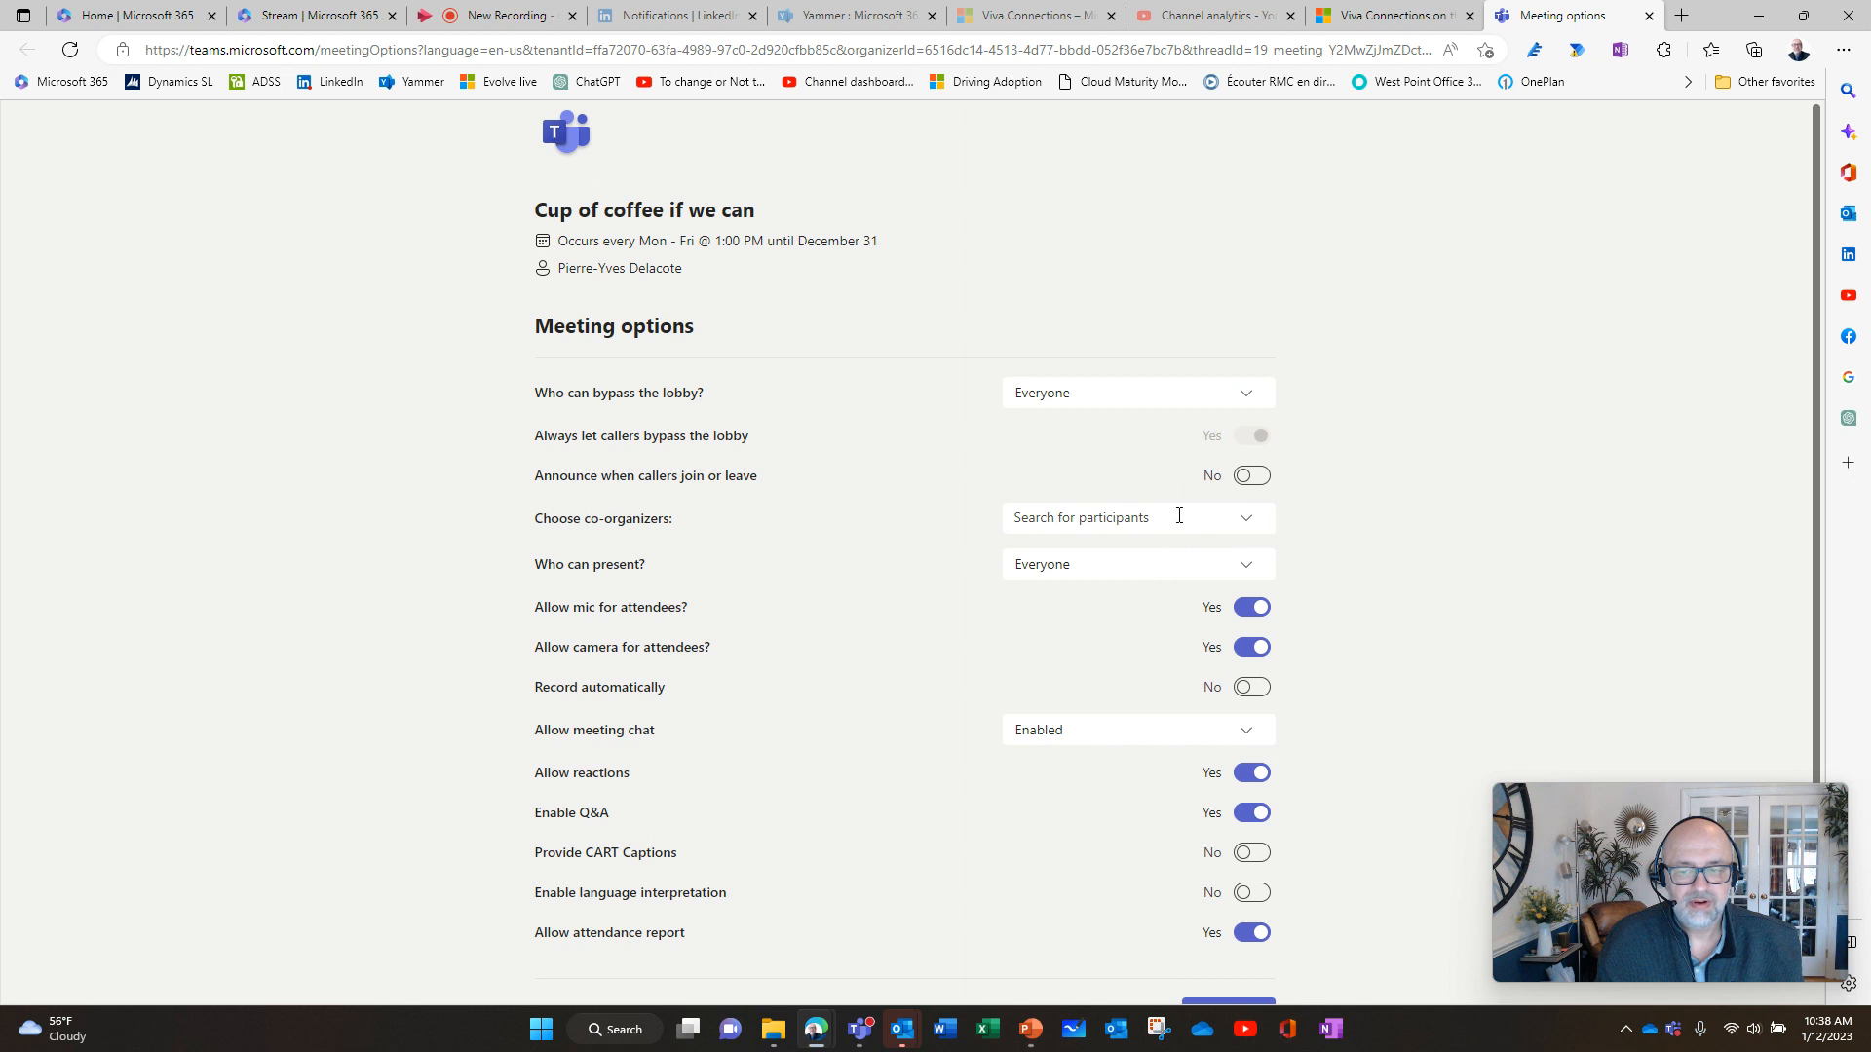
# Add both invitees as co-organizers, then switch back to the PowerPoint slide
pyautogui.click(1082, 516)
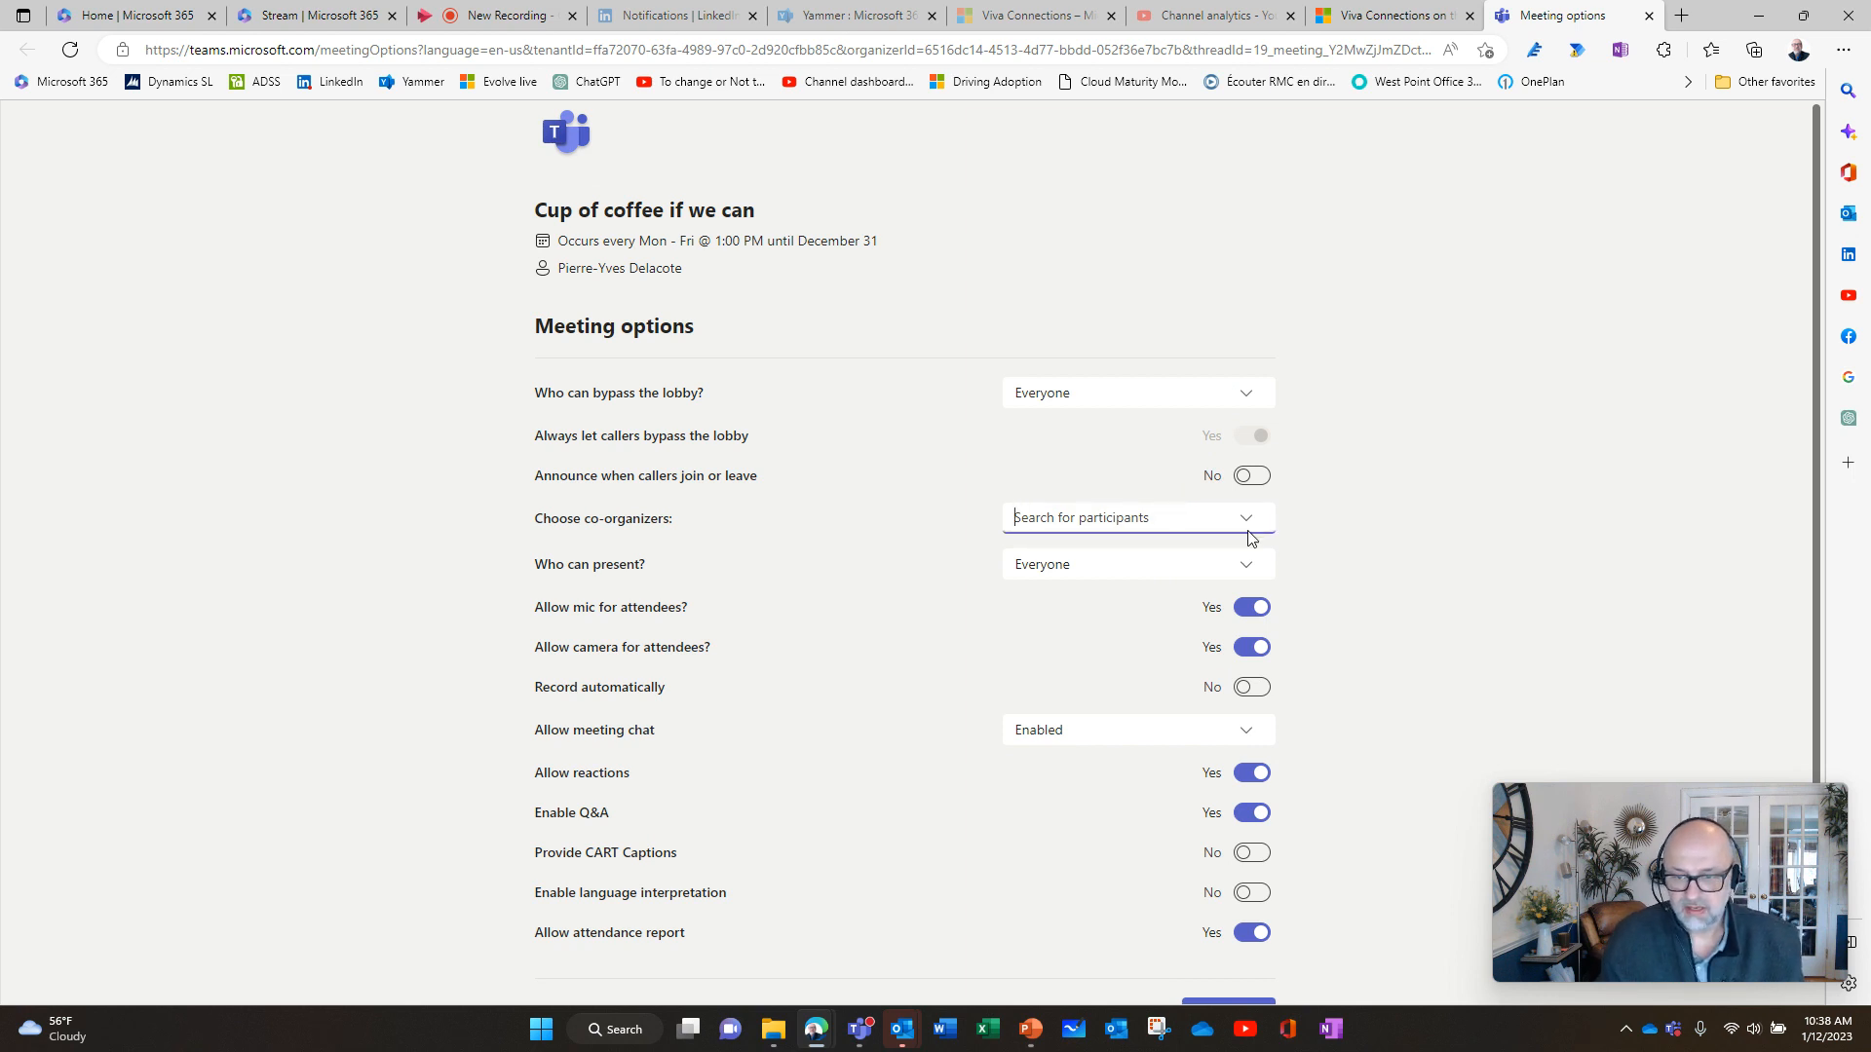
pyautogui.click(1134, 516)
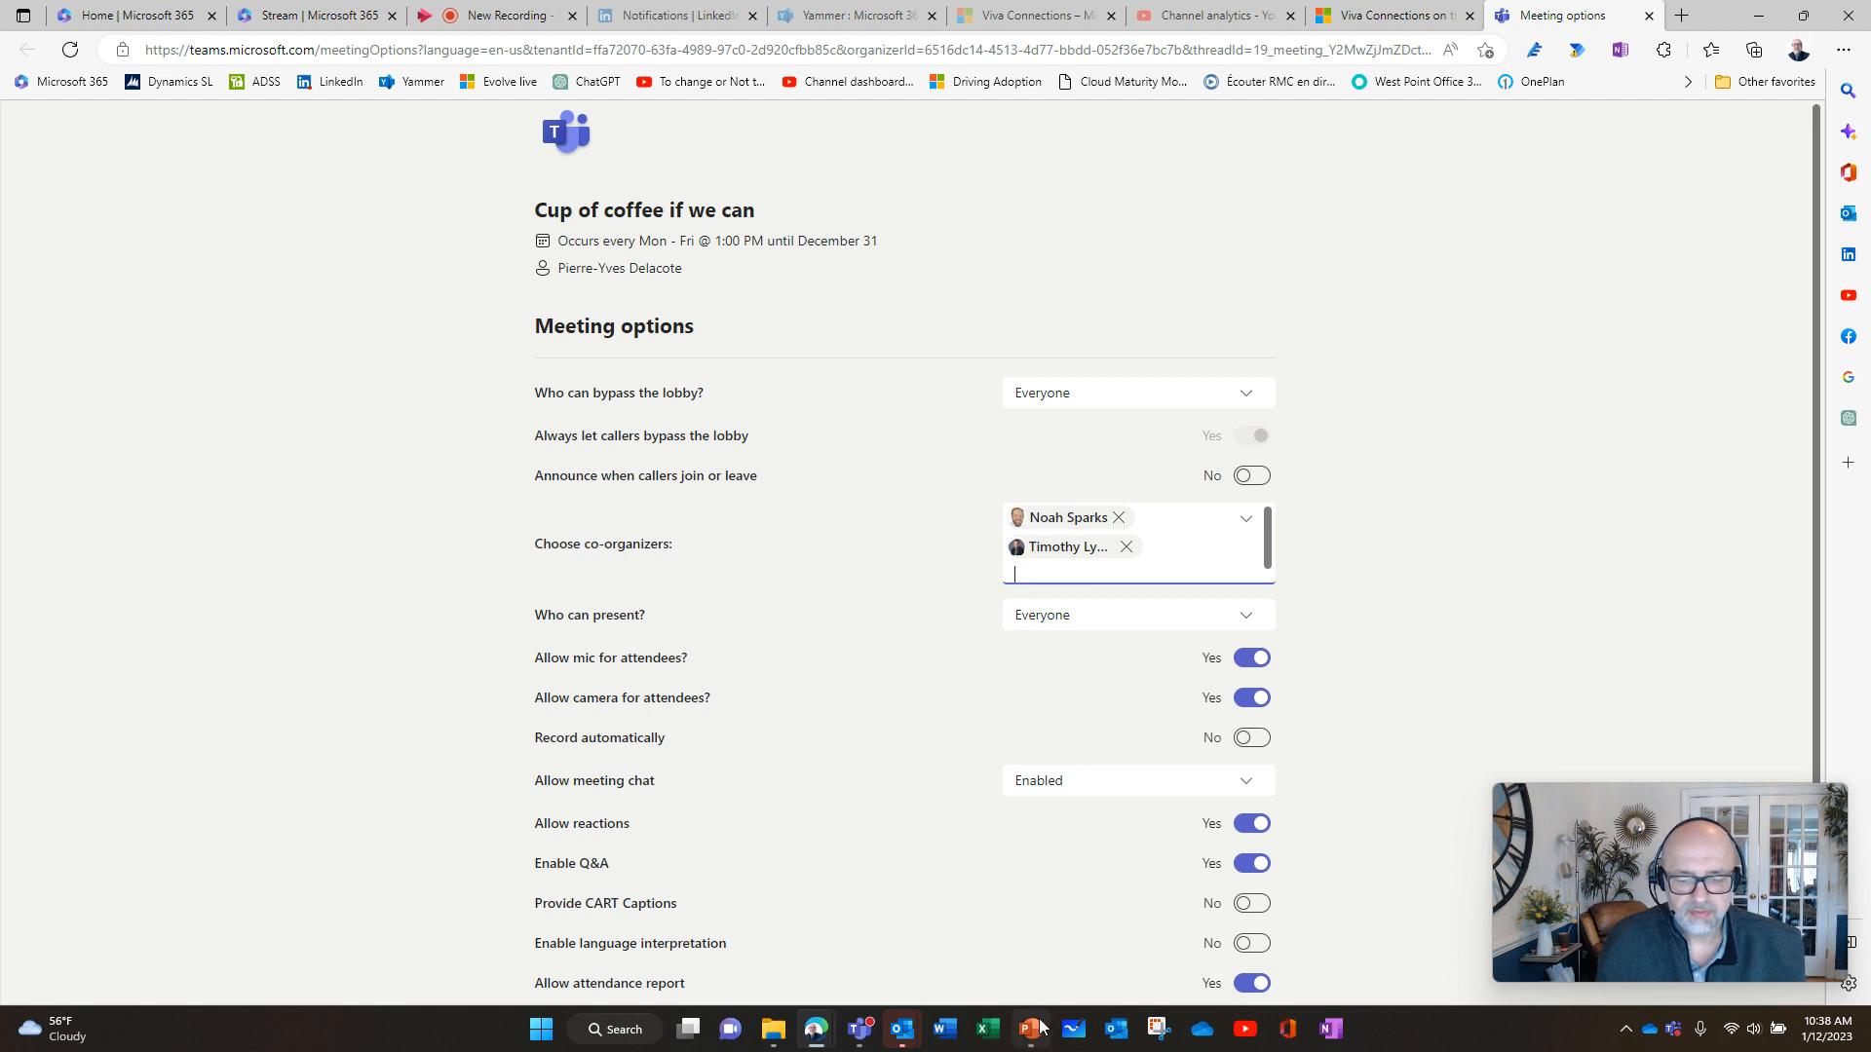
pyautogui.click(1029, 1029)
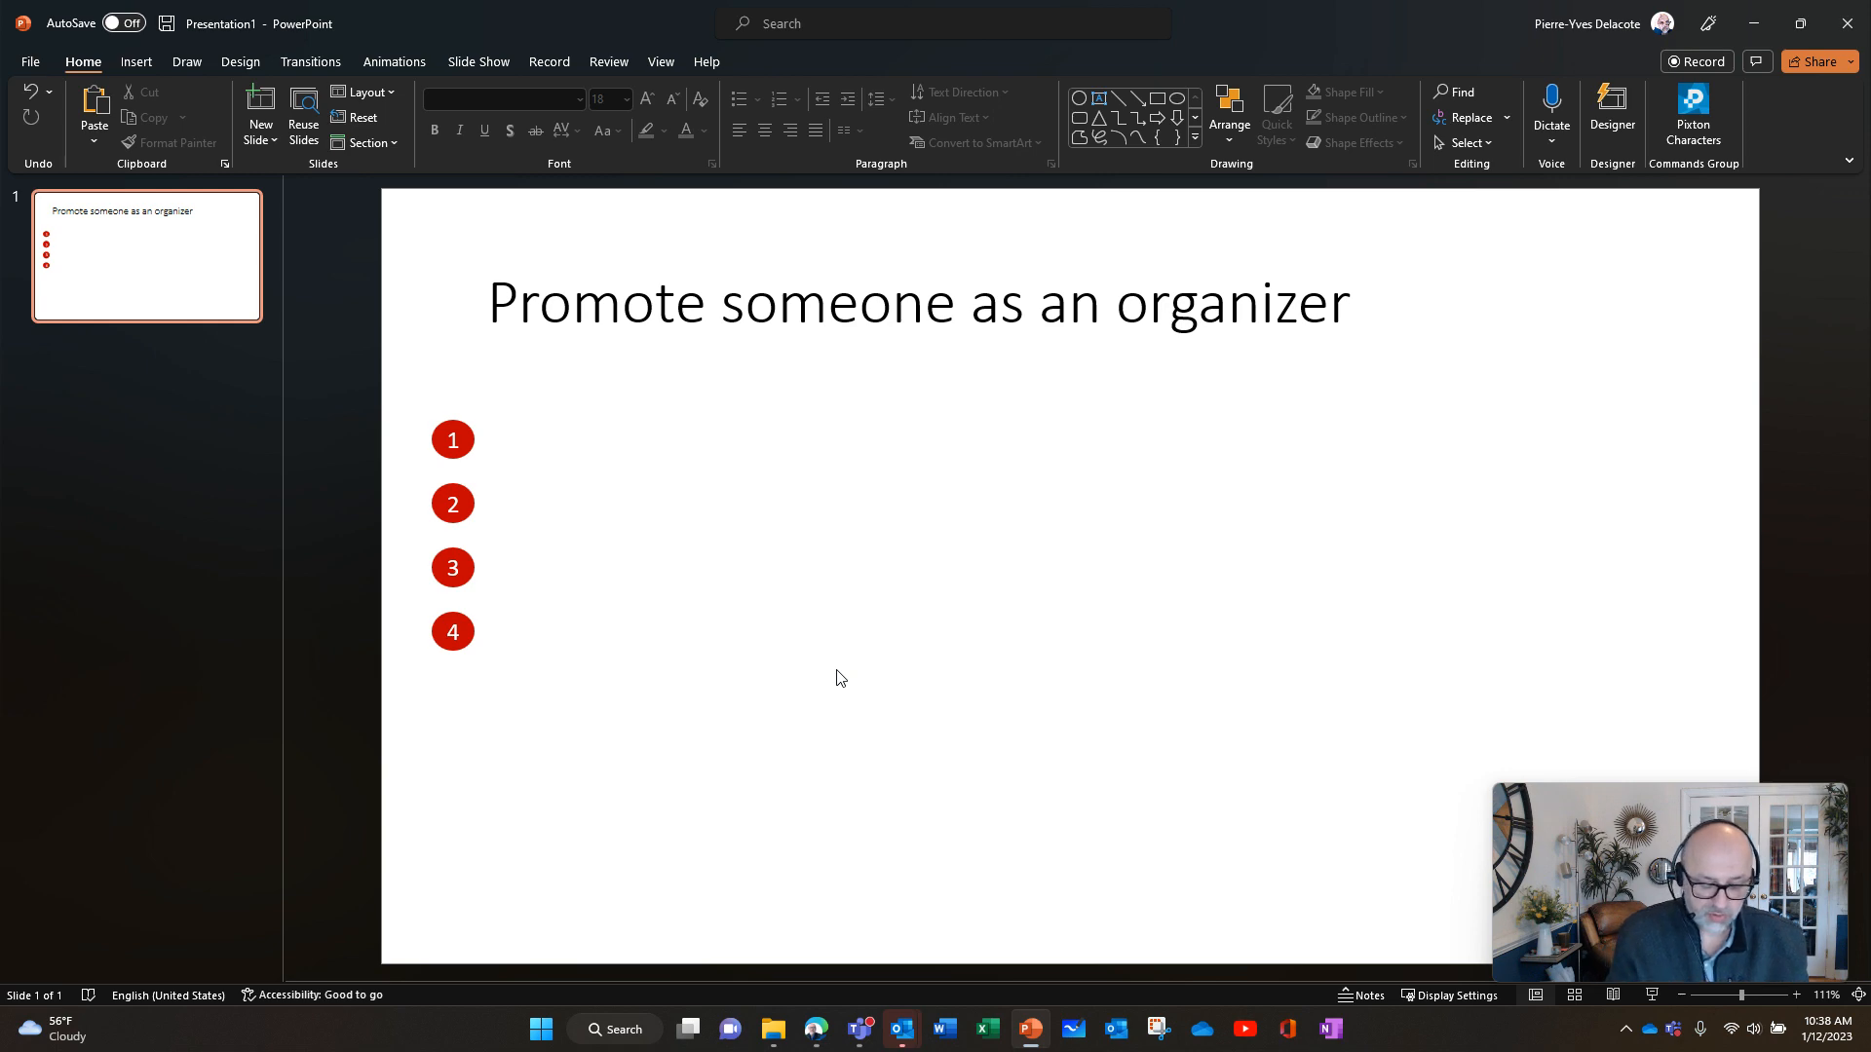
# Paste the Teams menu and co-organizer screenshots onto the 'Promote someone as an organizer' slide
pyautogui.press('Win')
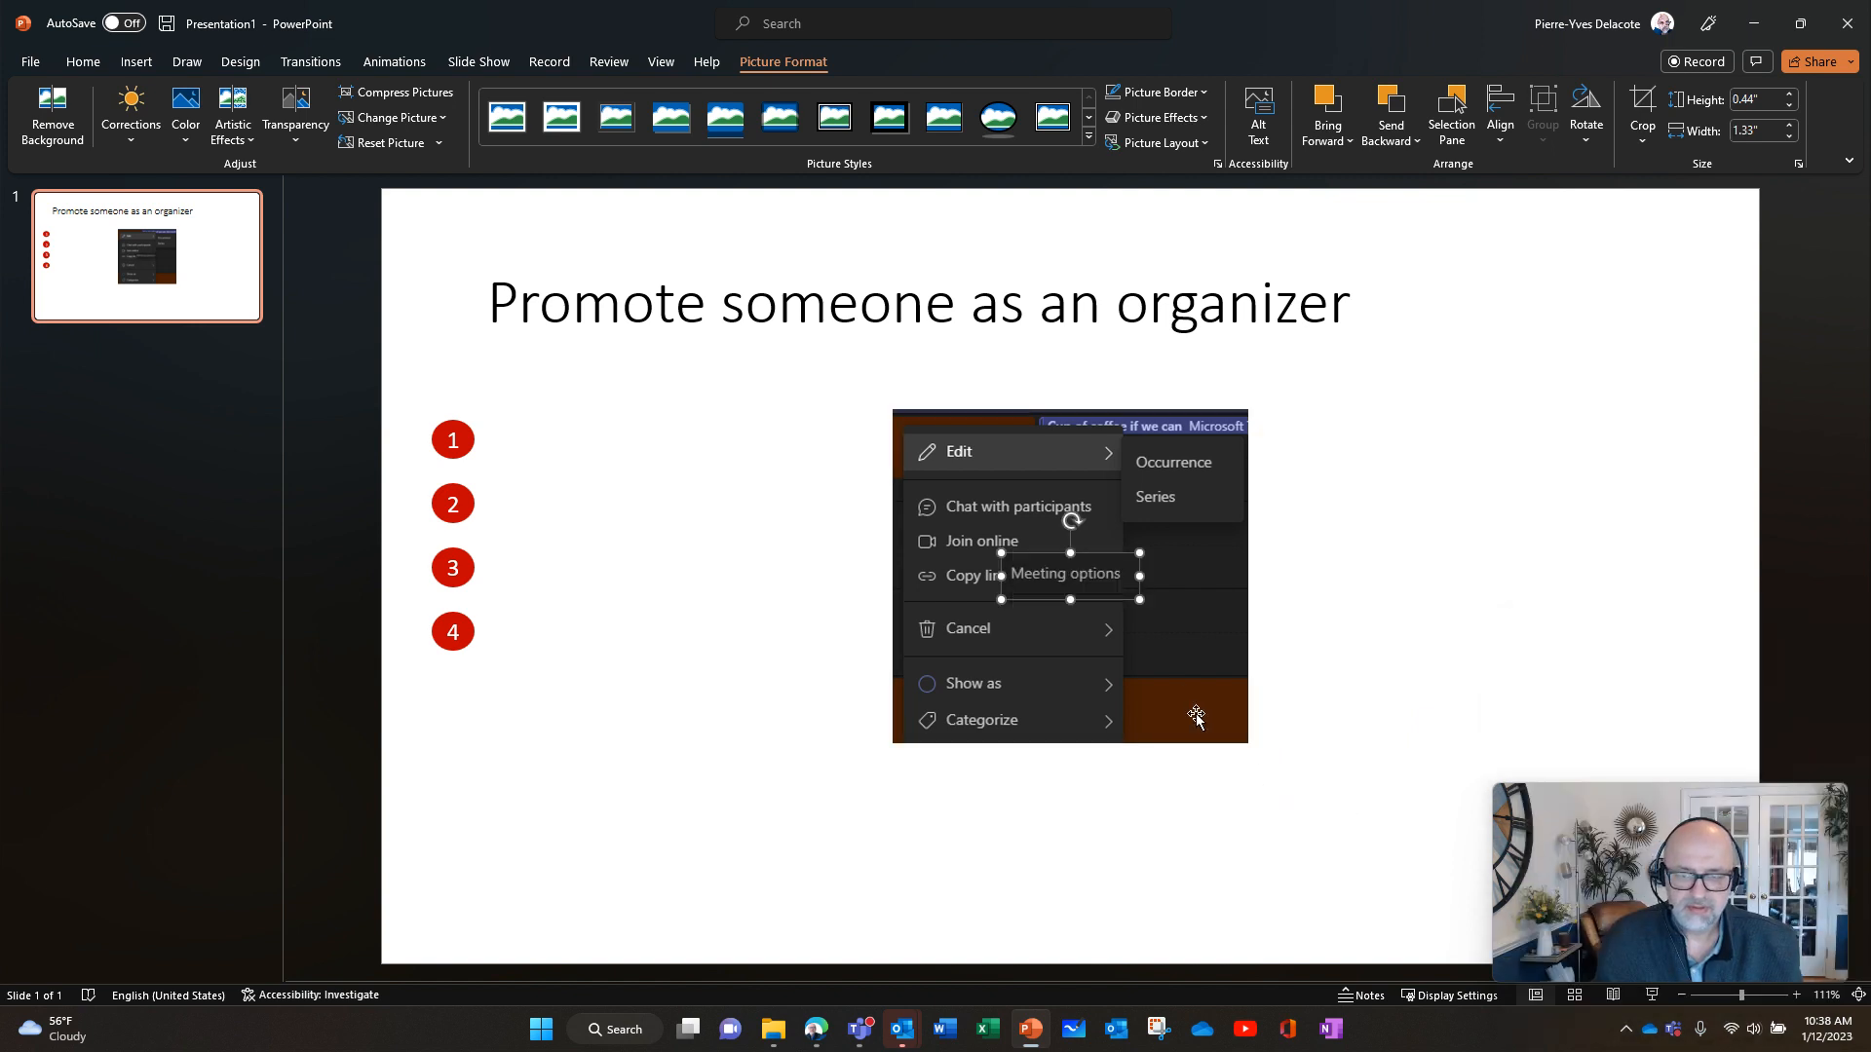
pyautogui.moveTo(1056, 555)
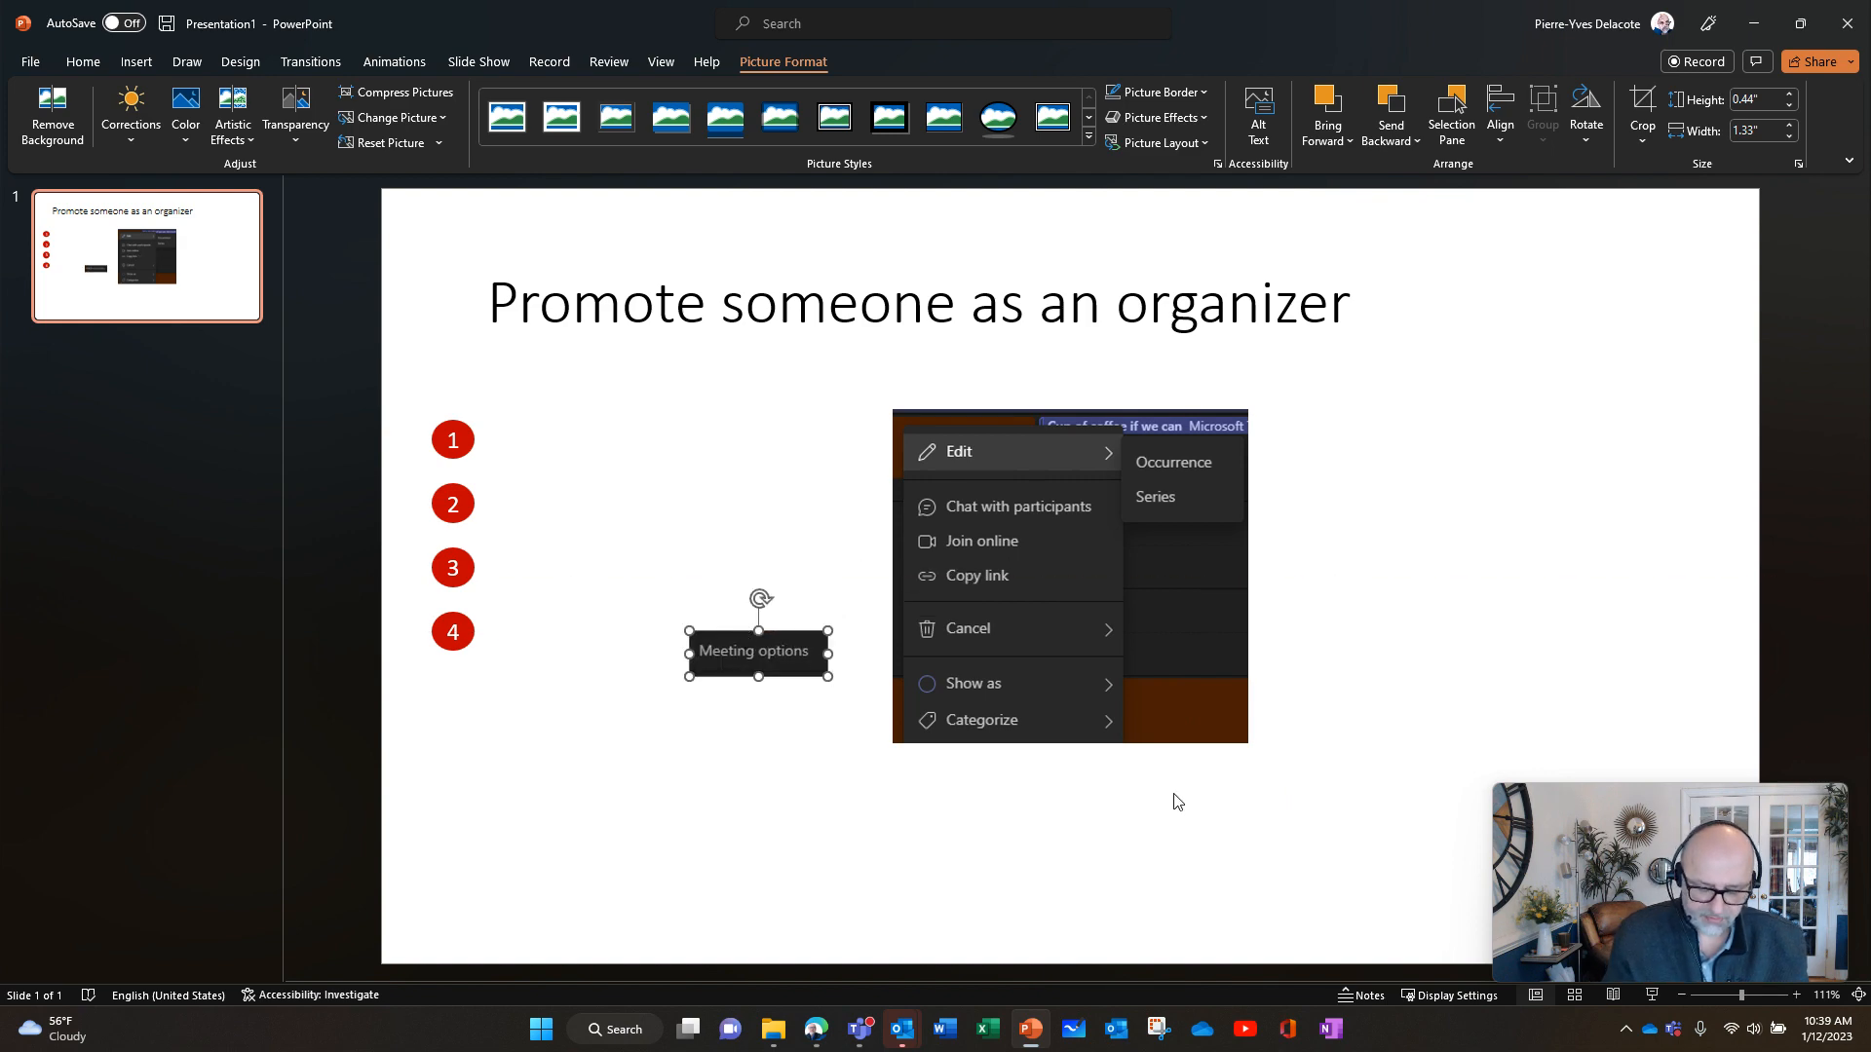
pyautogui.press('win')
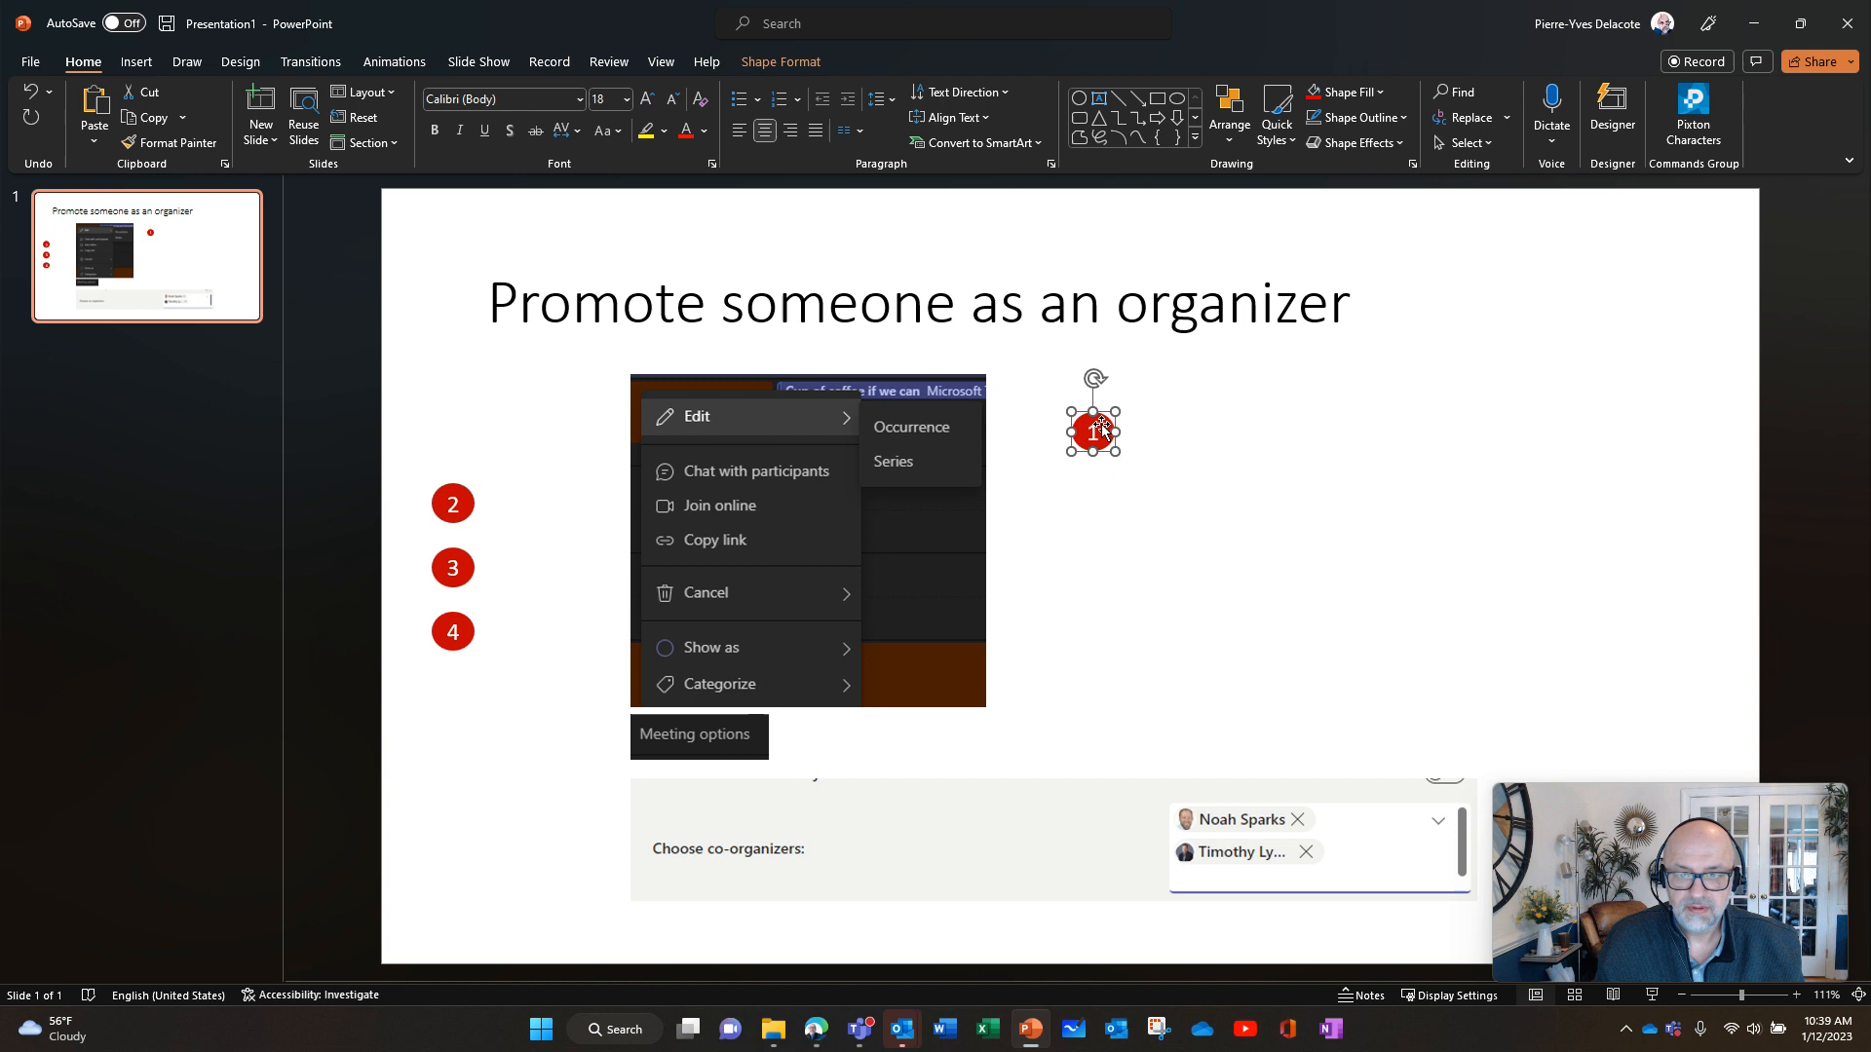
# Position bullets 1 and 2 on Edit and Series, brought in front of the screenshots, and pick up bullet 4
pyautogui.moveTo(1091, 433); pyautogui.dragTo(901, 450)
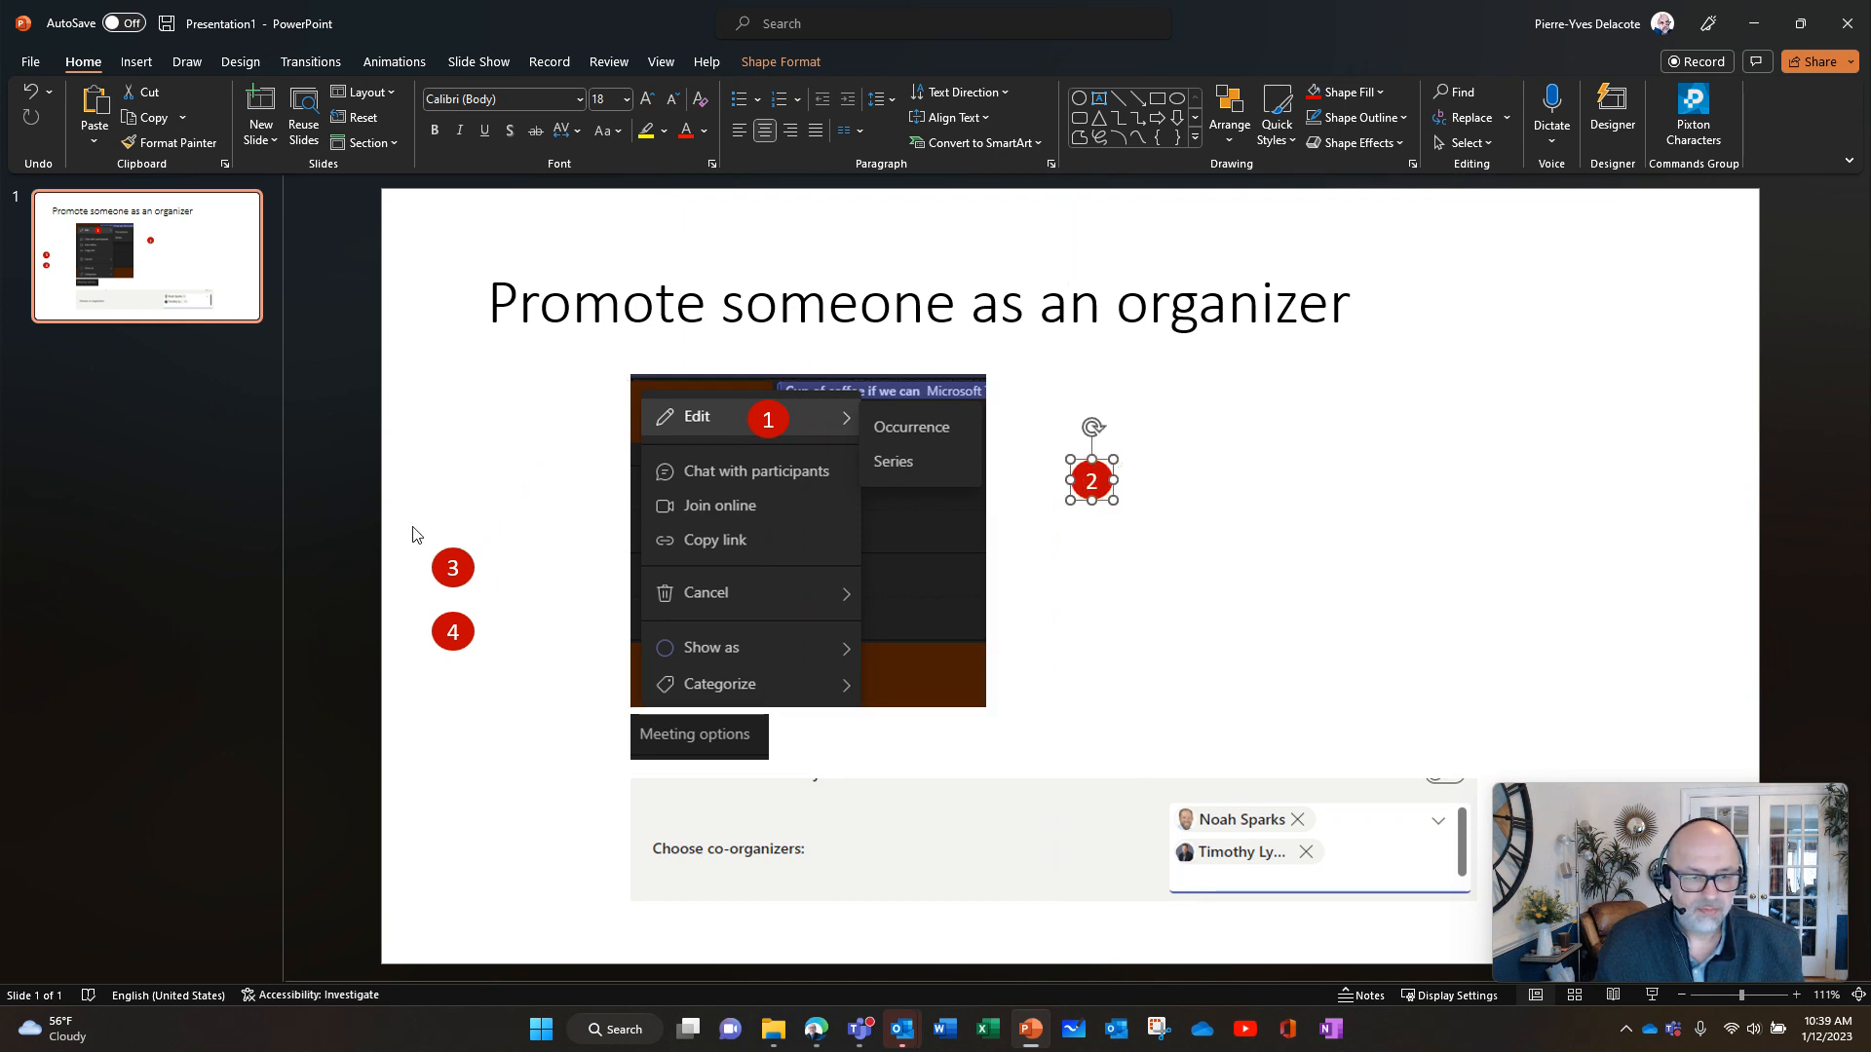
pyautogui.click(1228, 113)
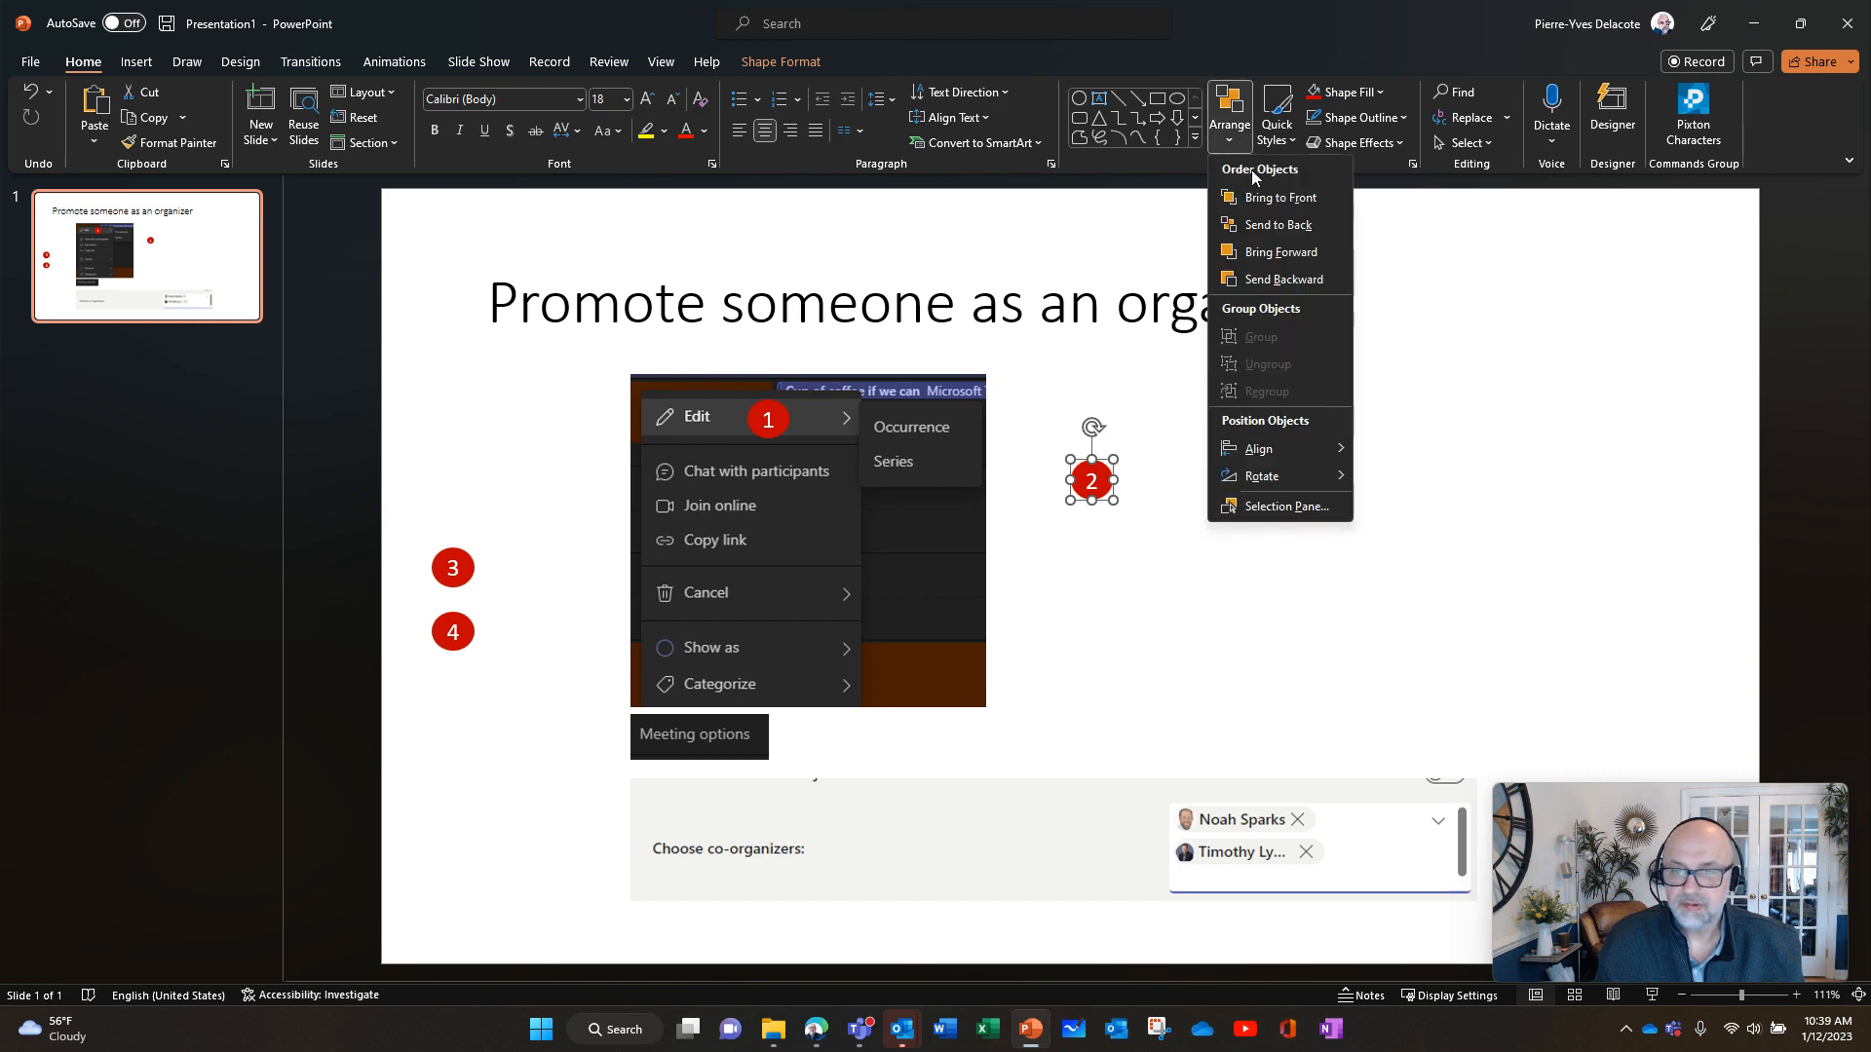
pyautogui.click(1154, 413)
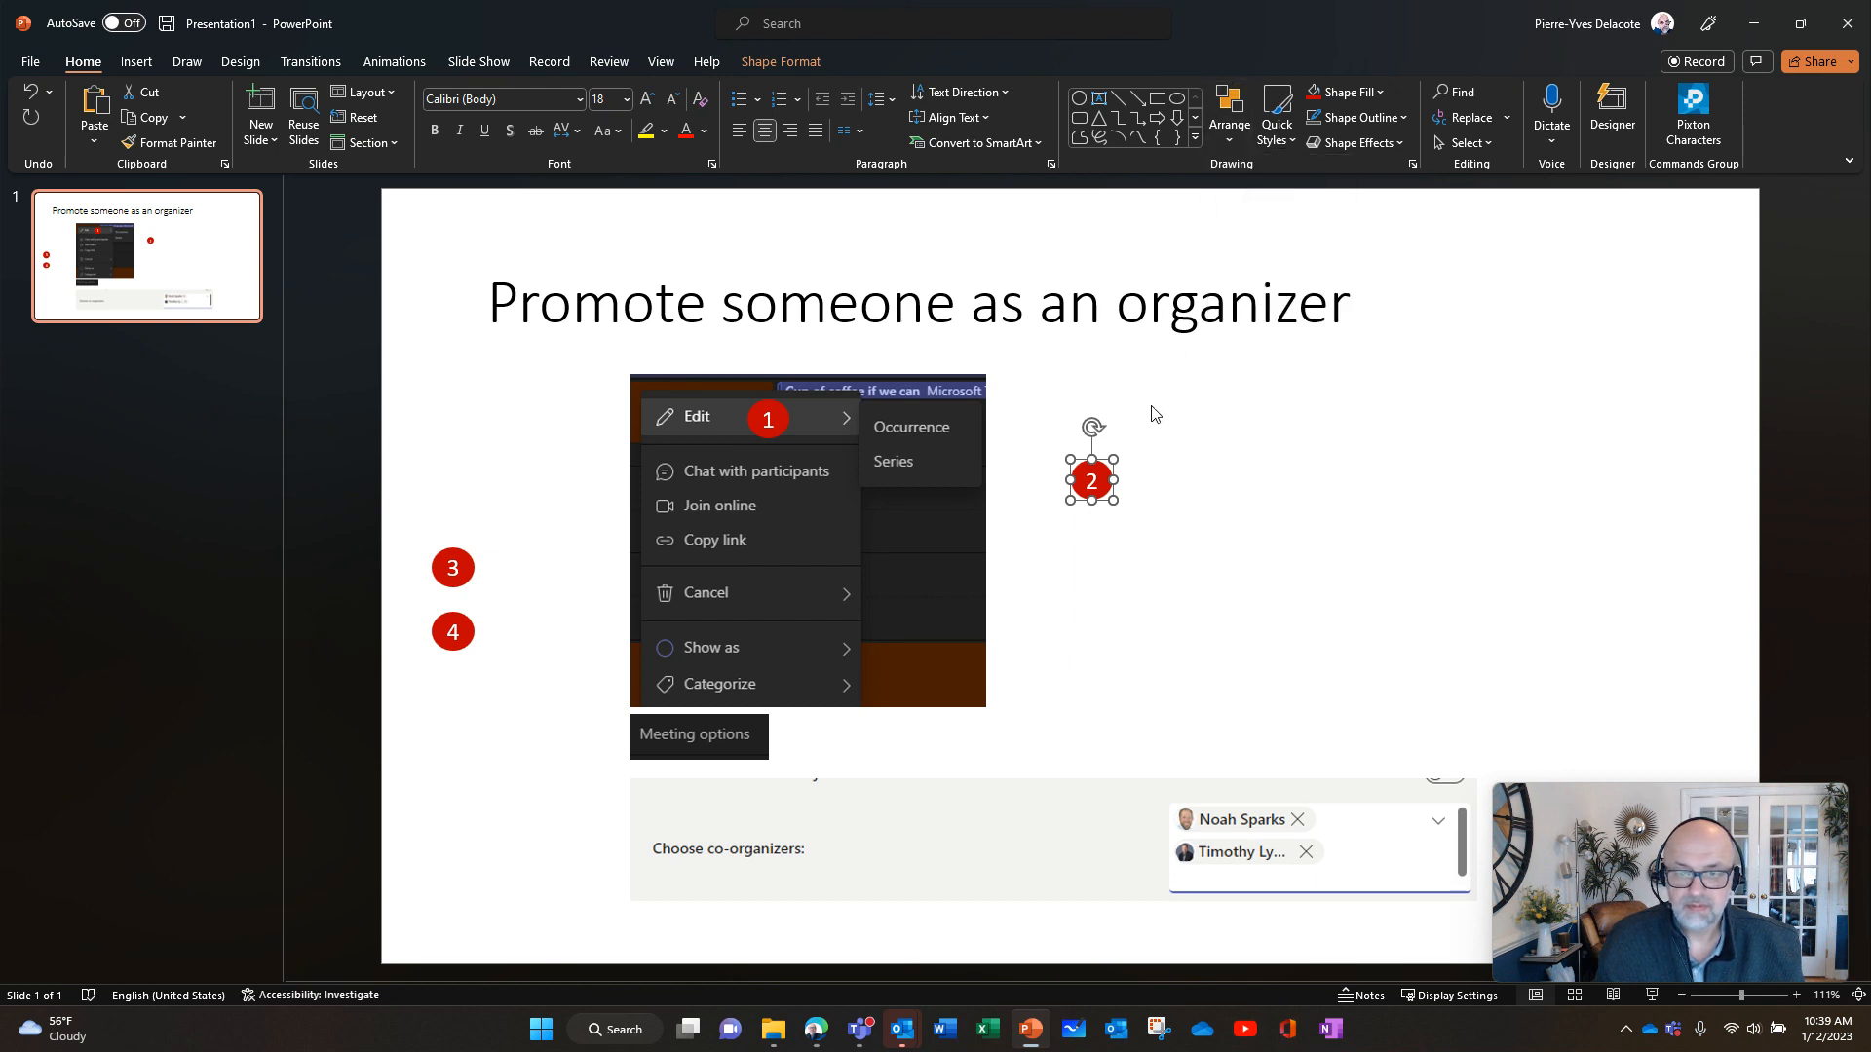
pyautogui.moveTo(1090, 482); pyautogui.dragTo(946, 481)
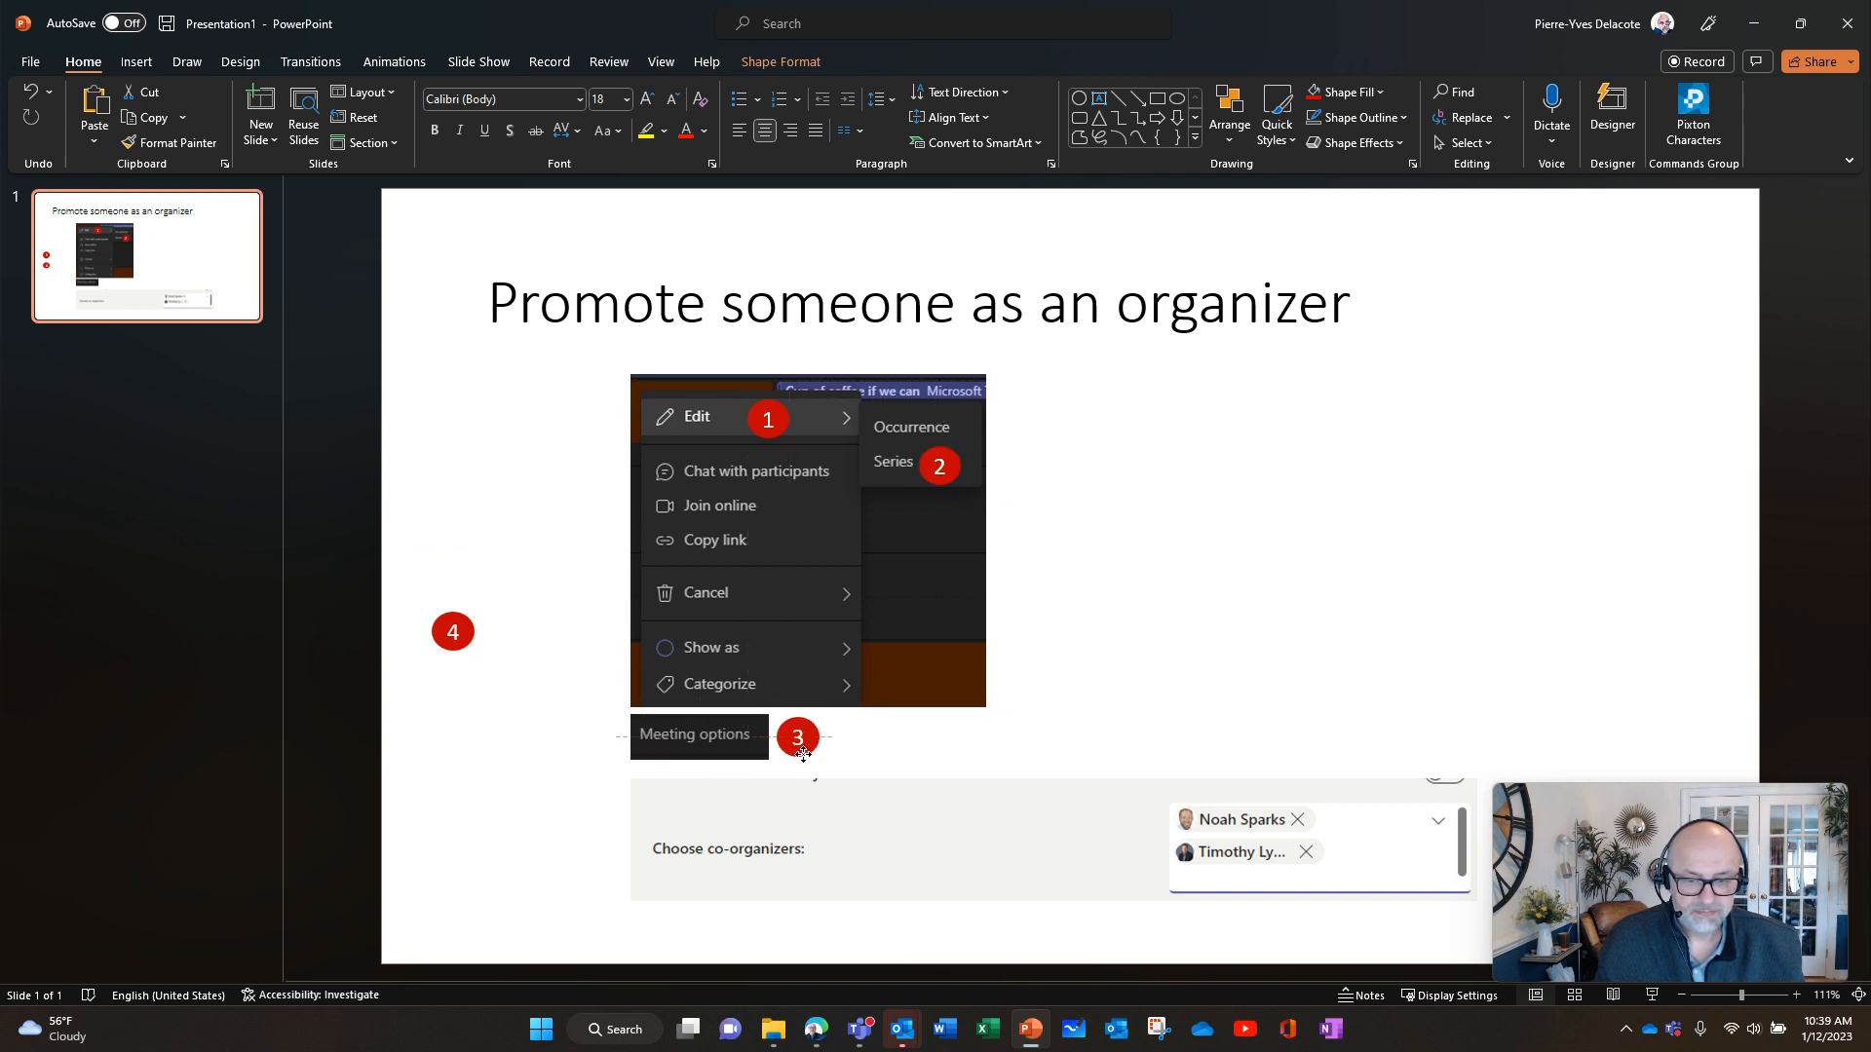
pyautogui.click(795, 736)
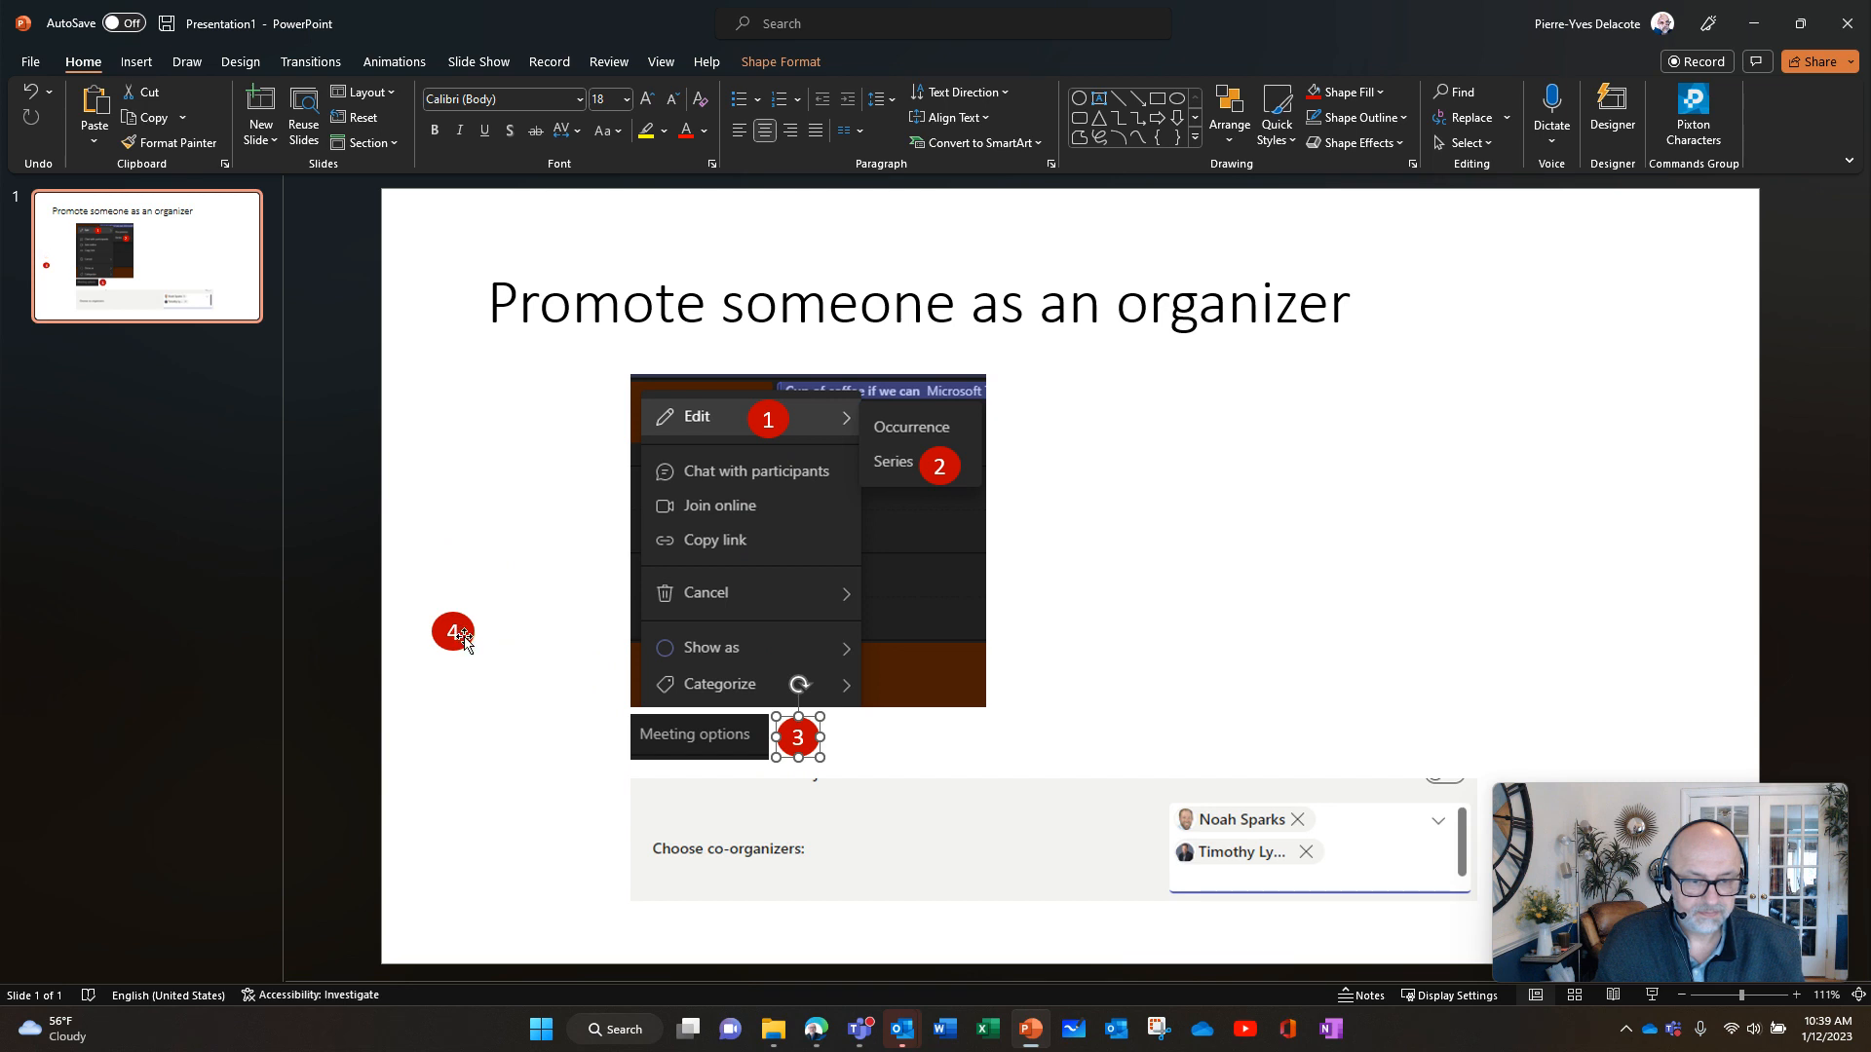